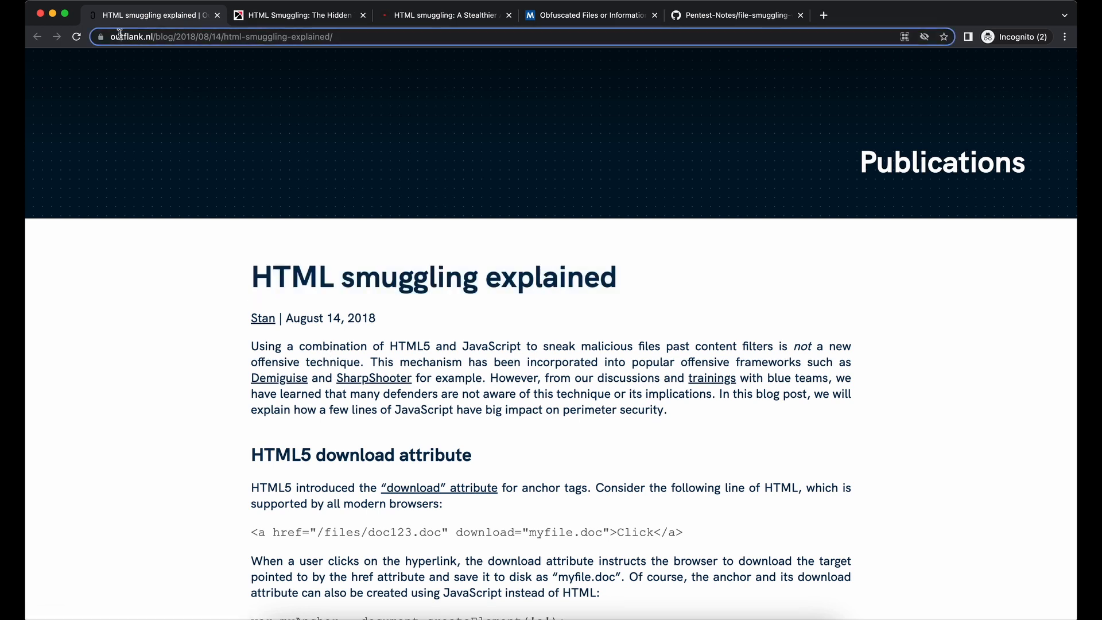
- Scroll through the HTML smuggling article from the top down to its lower sections
click(220, 37)
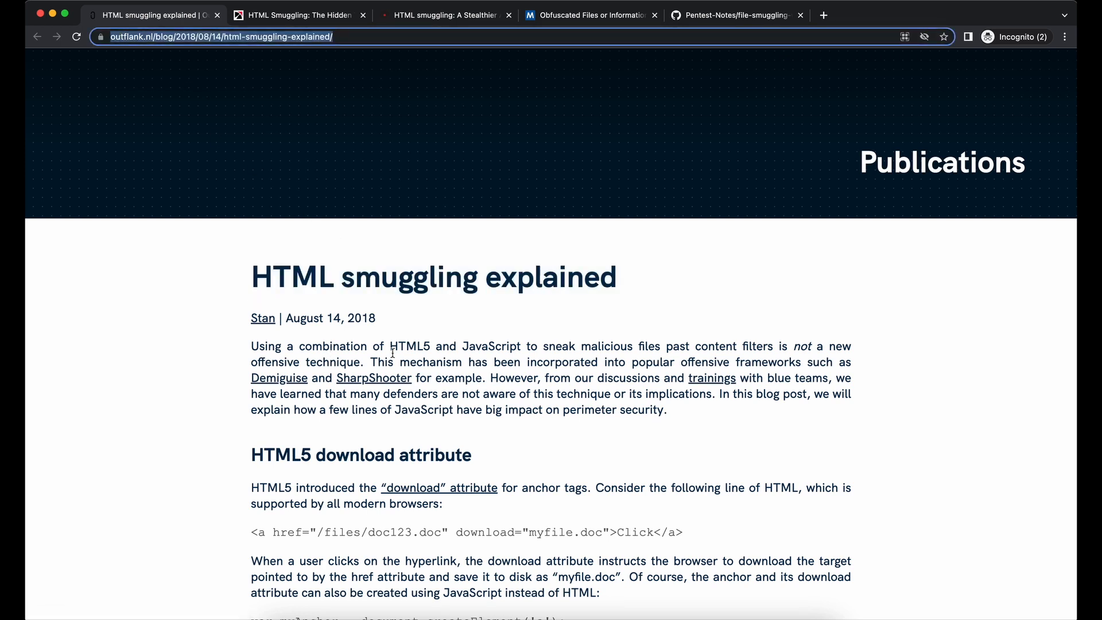
double_click(411, 345)
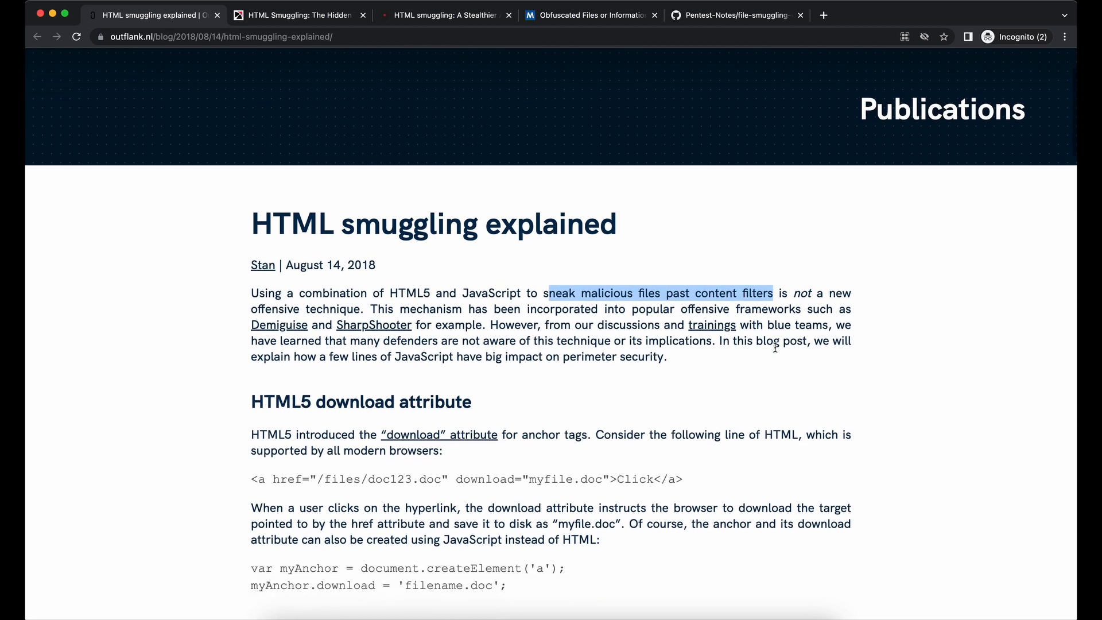
scroll(down, 3)
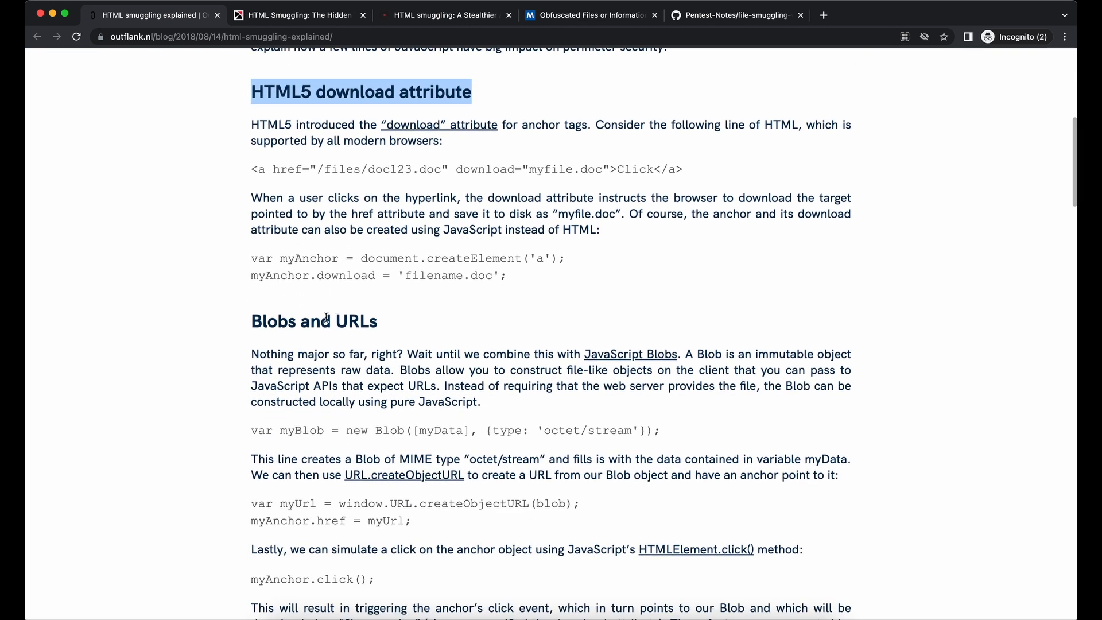
scroll(down, 3)
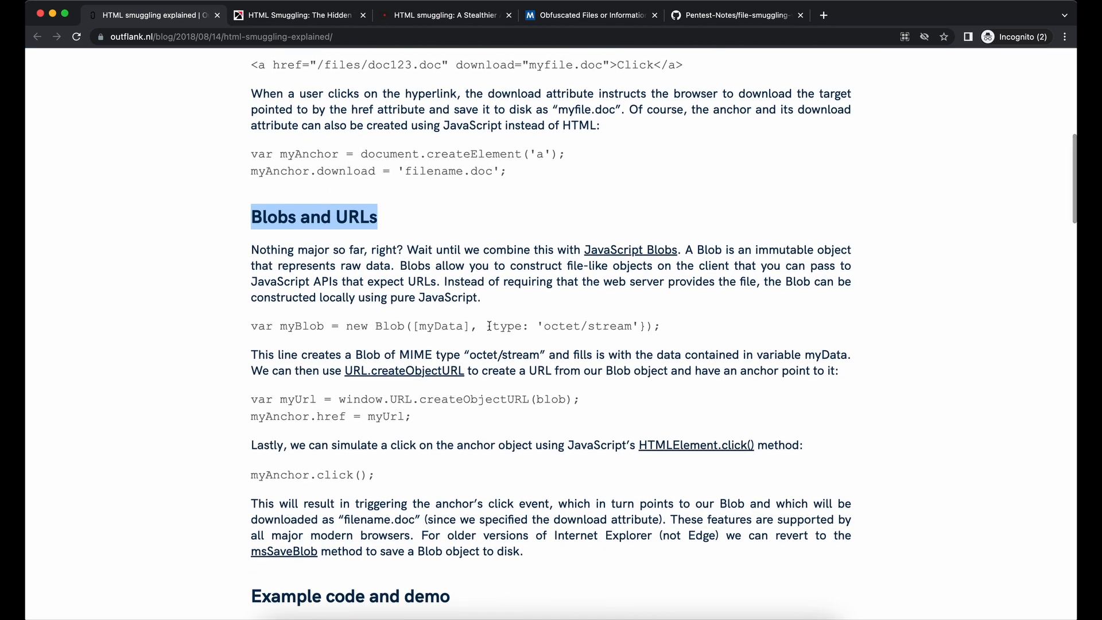
scroll(down, 3)
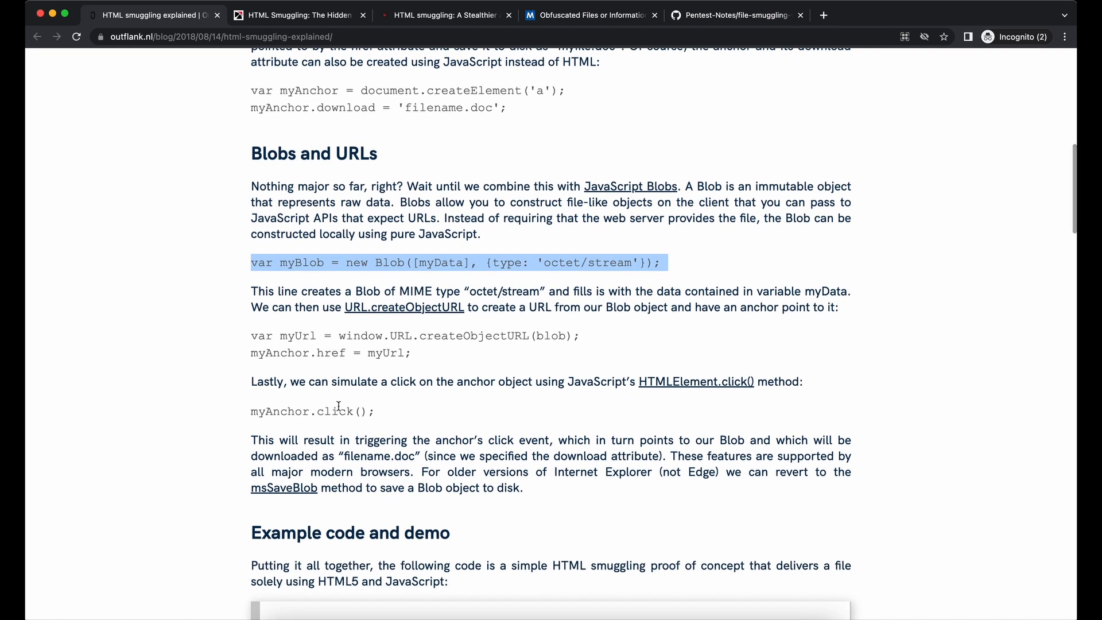
scroll(down, 3)
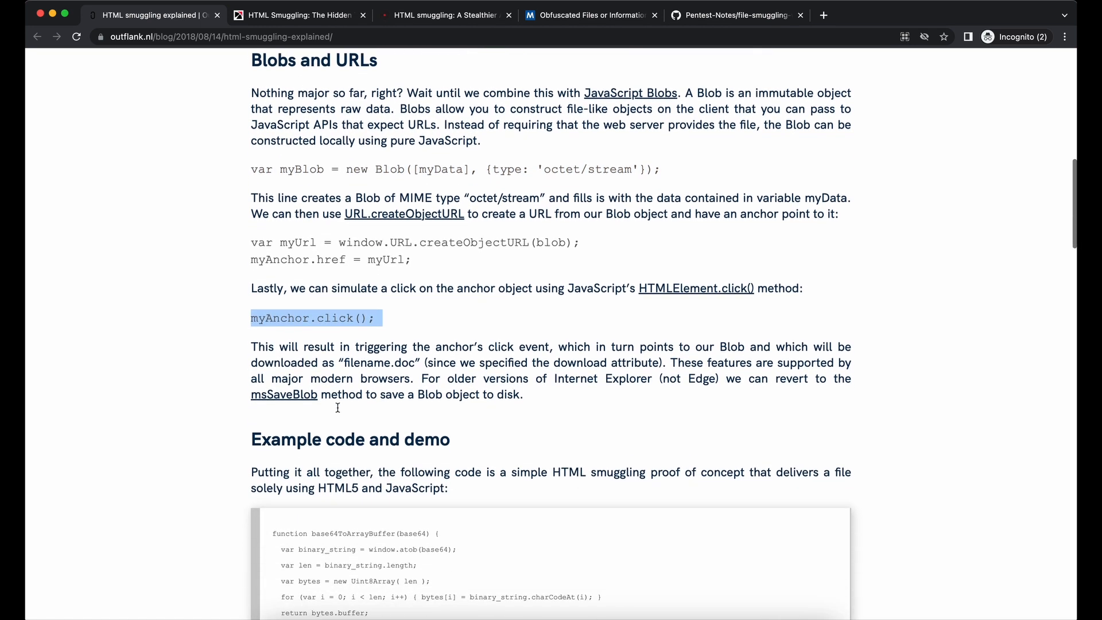
scroll(down, 3)
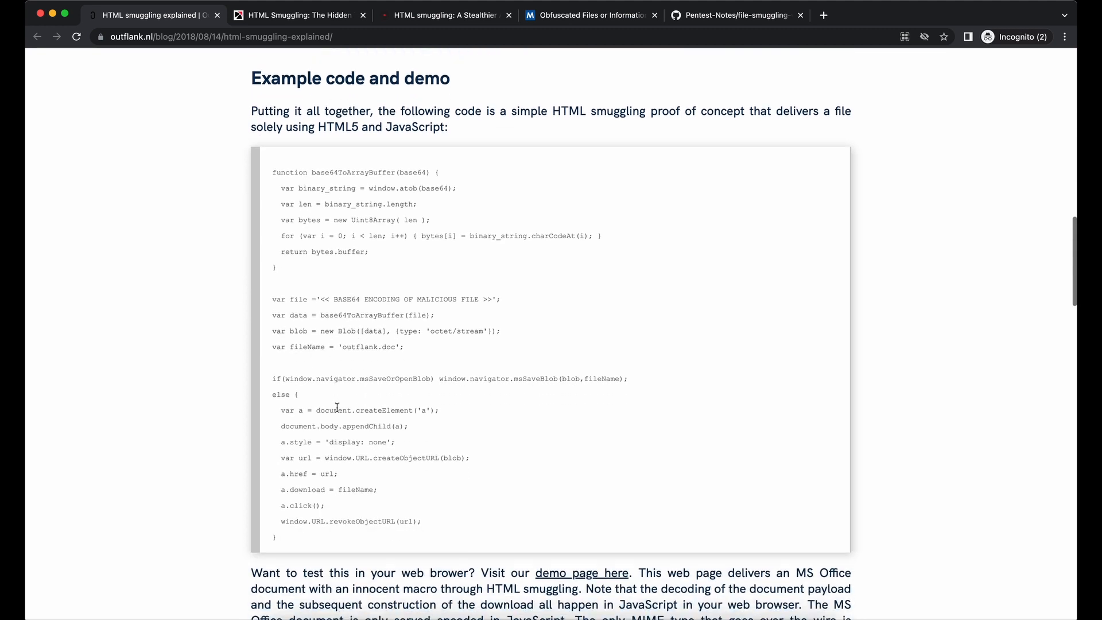
scroll(down, 3)
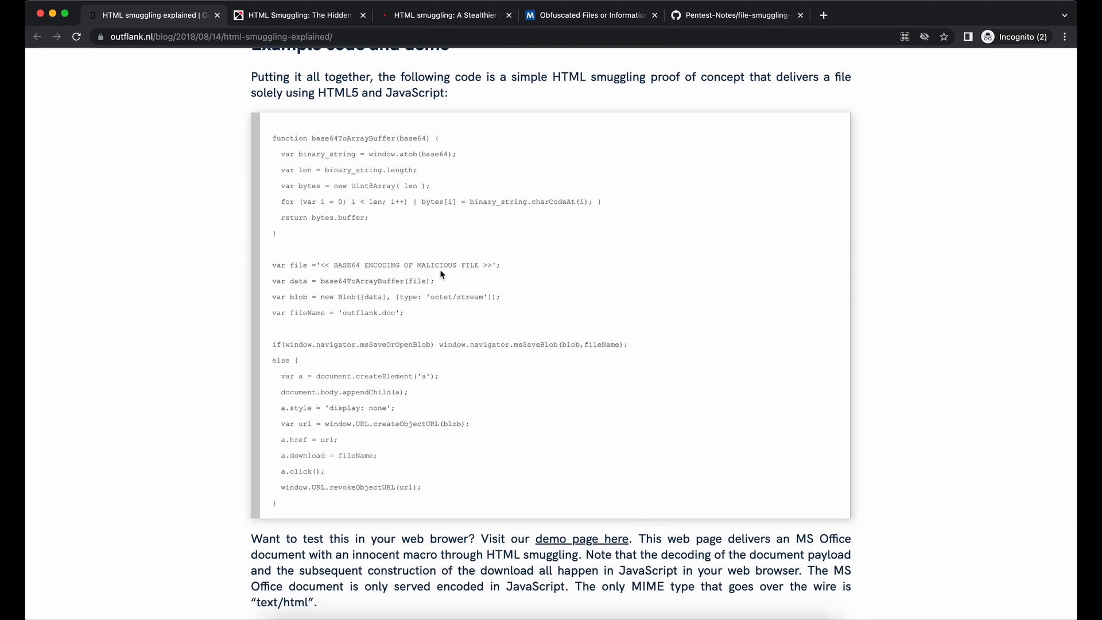
scroll(down, 3)
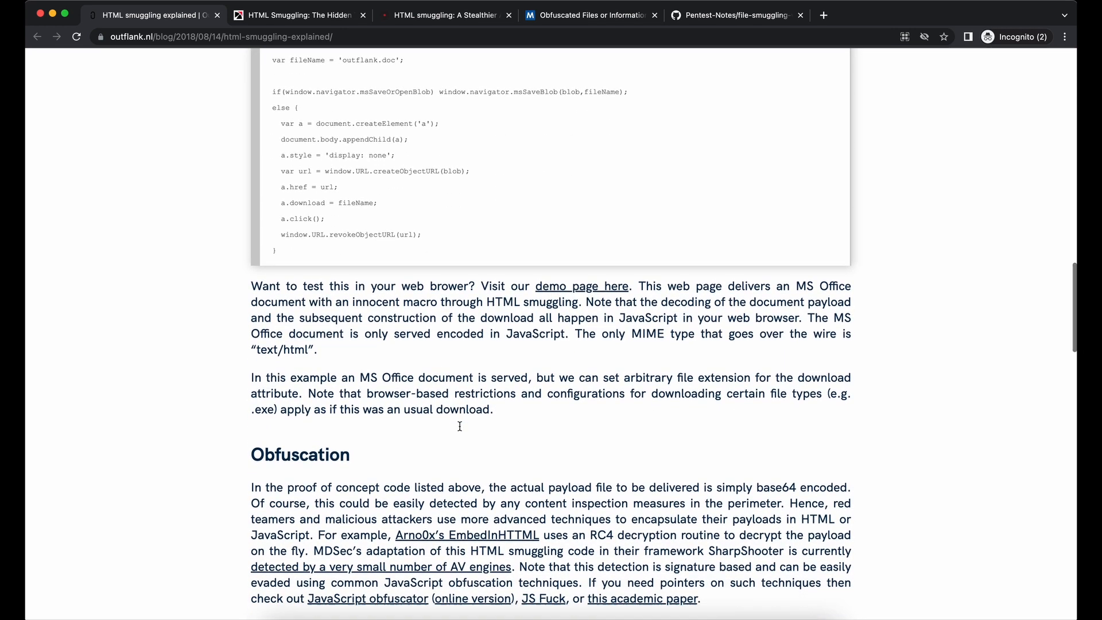
scroll(down, 3)
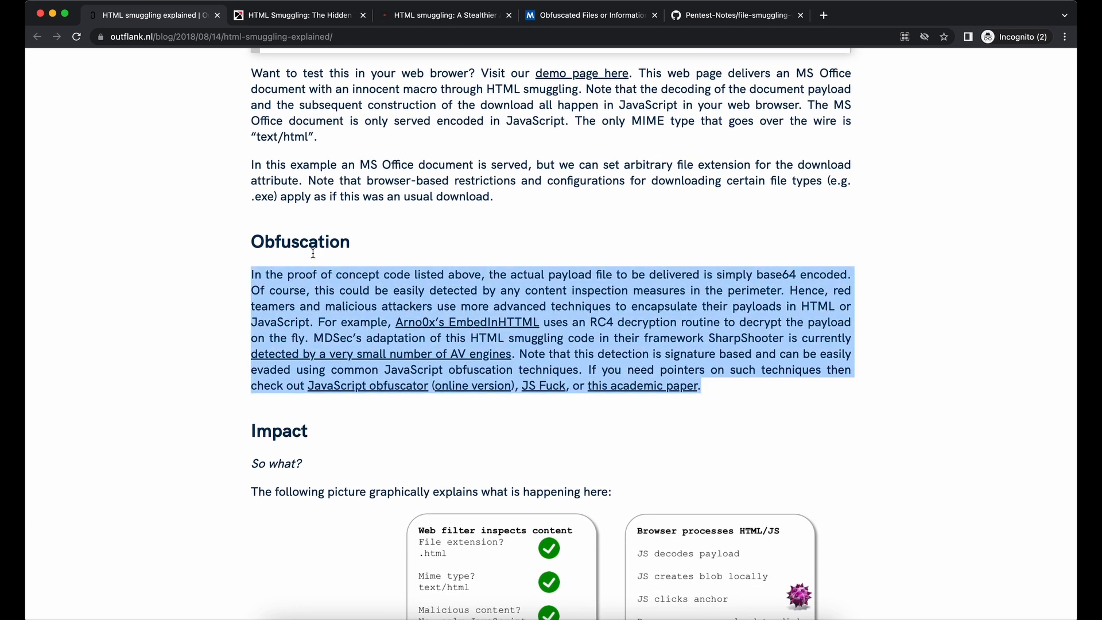
scroll(down, 3)
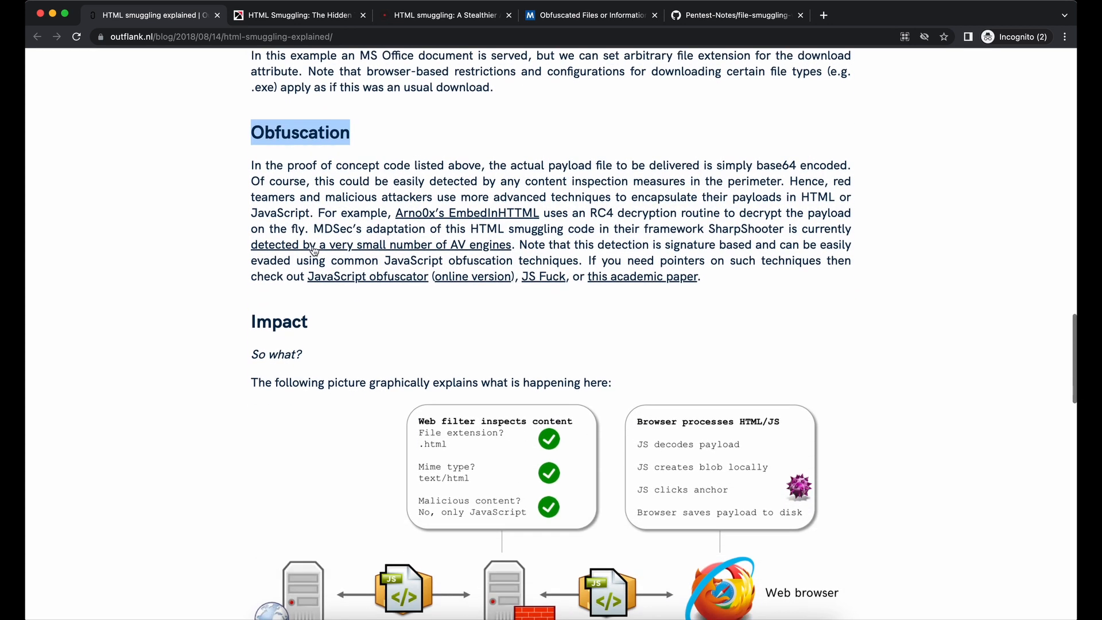
scroll(down, 3)
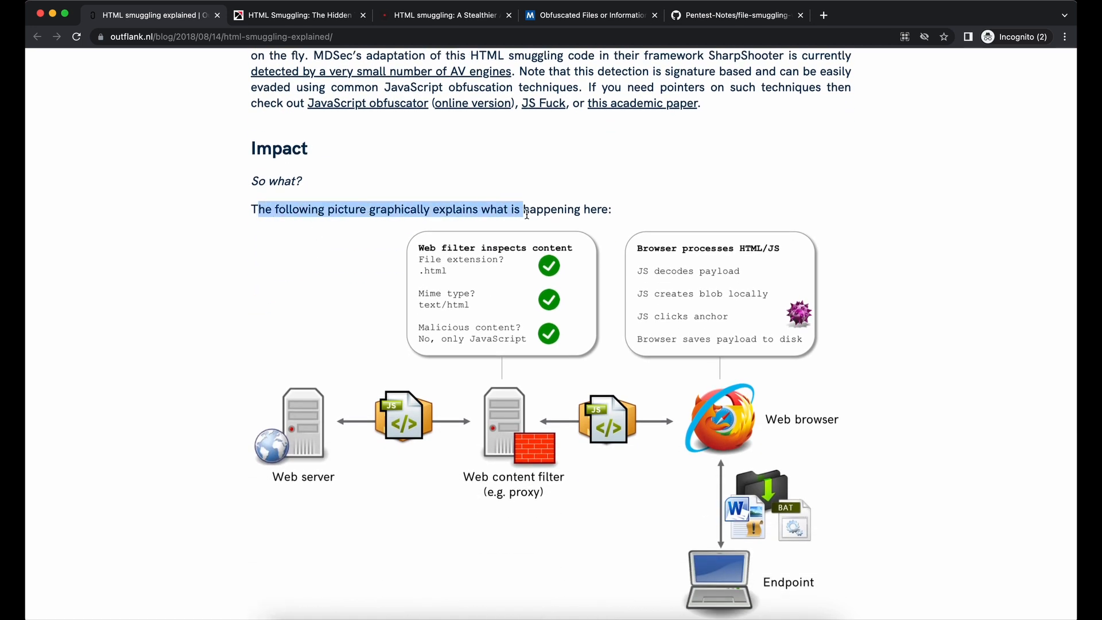
- Continue to the Procedure Examples and highlight the paragraph about Qakbot using HTML smuggling
click(317, 422)
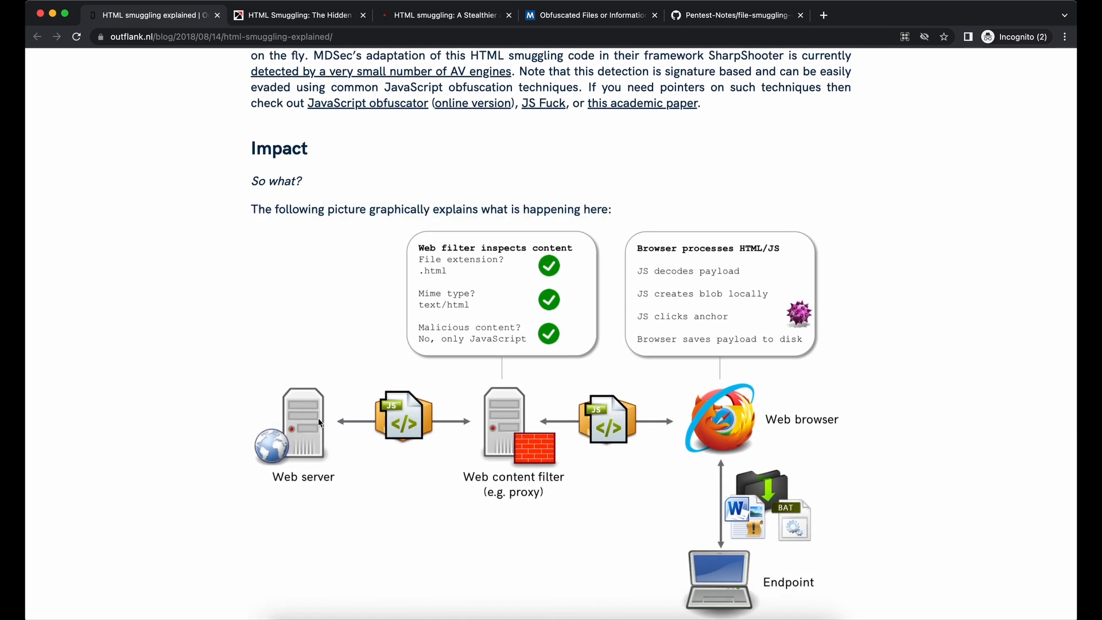
mouse_move(462, 433)
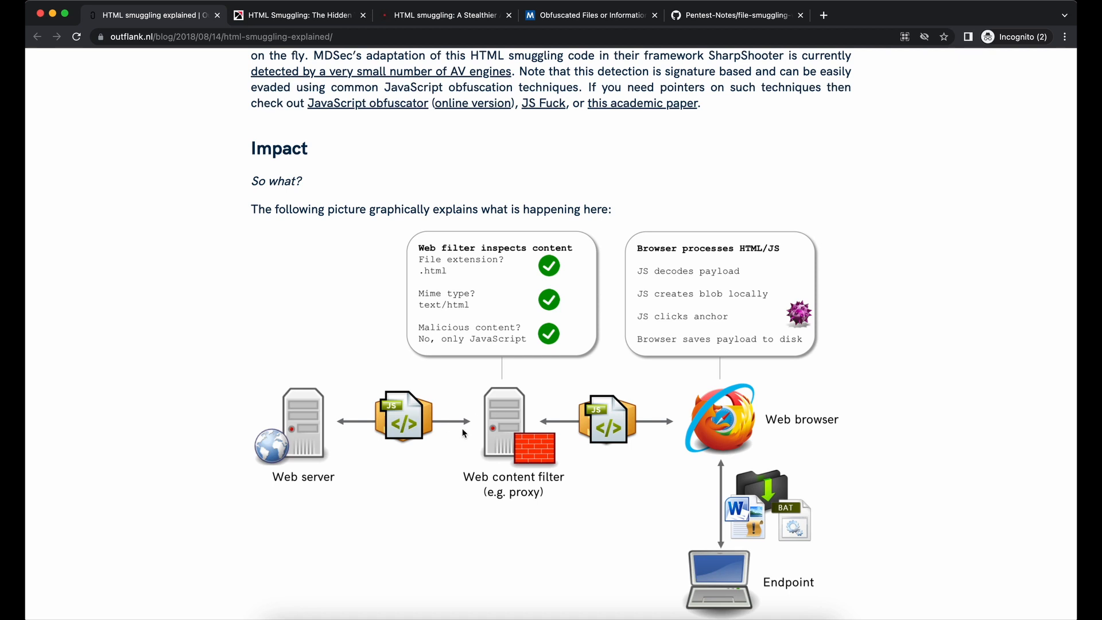
mouse_move(510, 329)
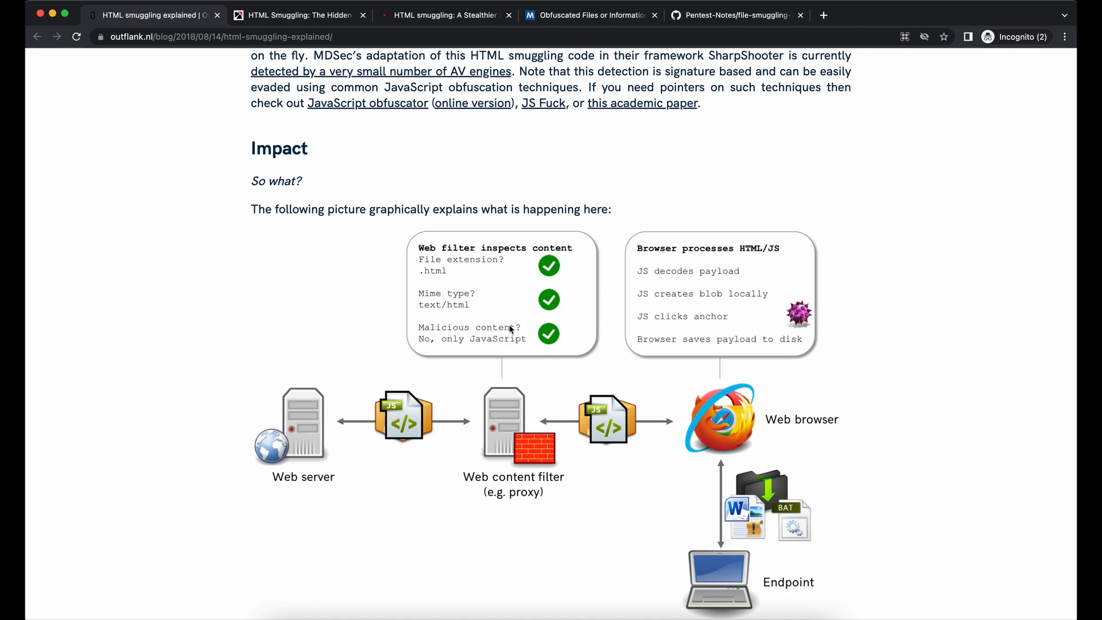
scroll(down, 3)
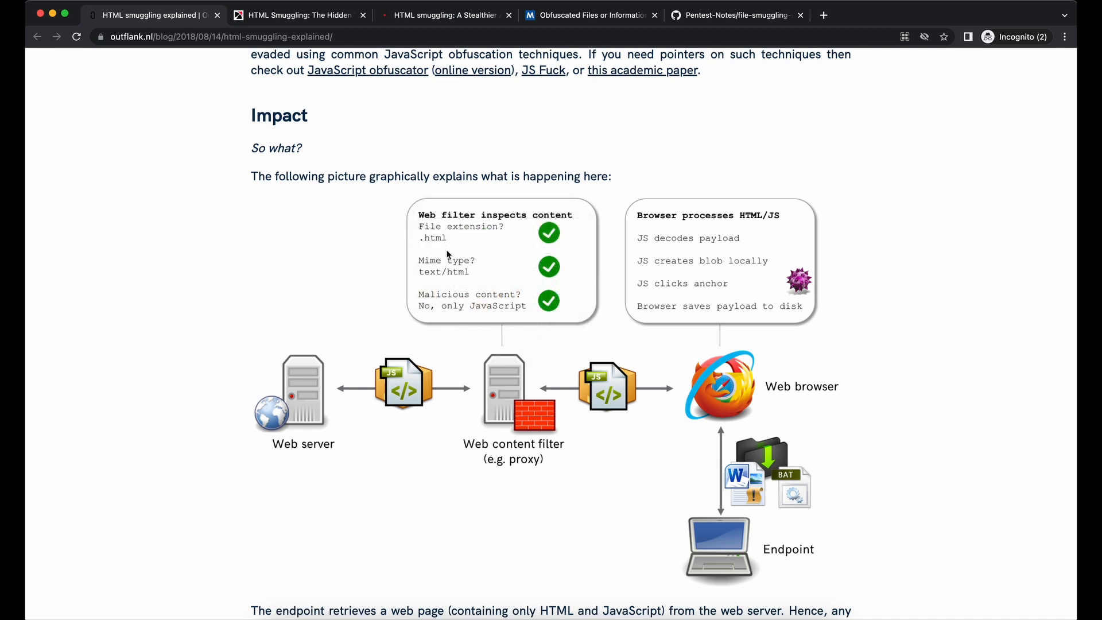
mouse_move(764, 369)
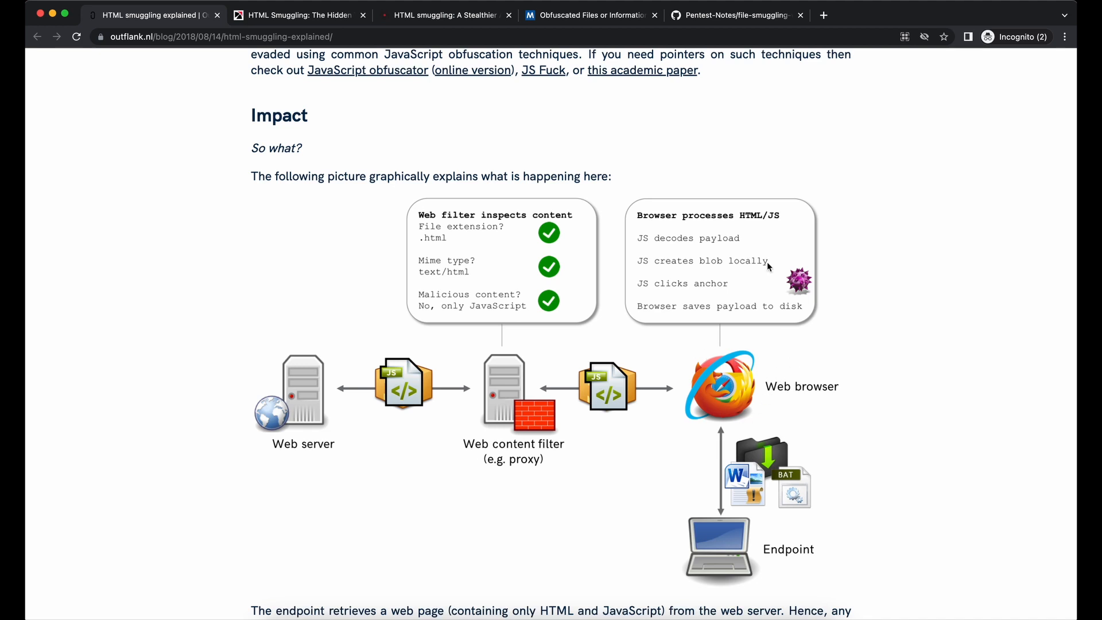
mouse_move(661, 274)
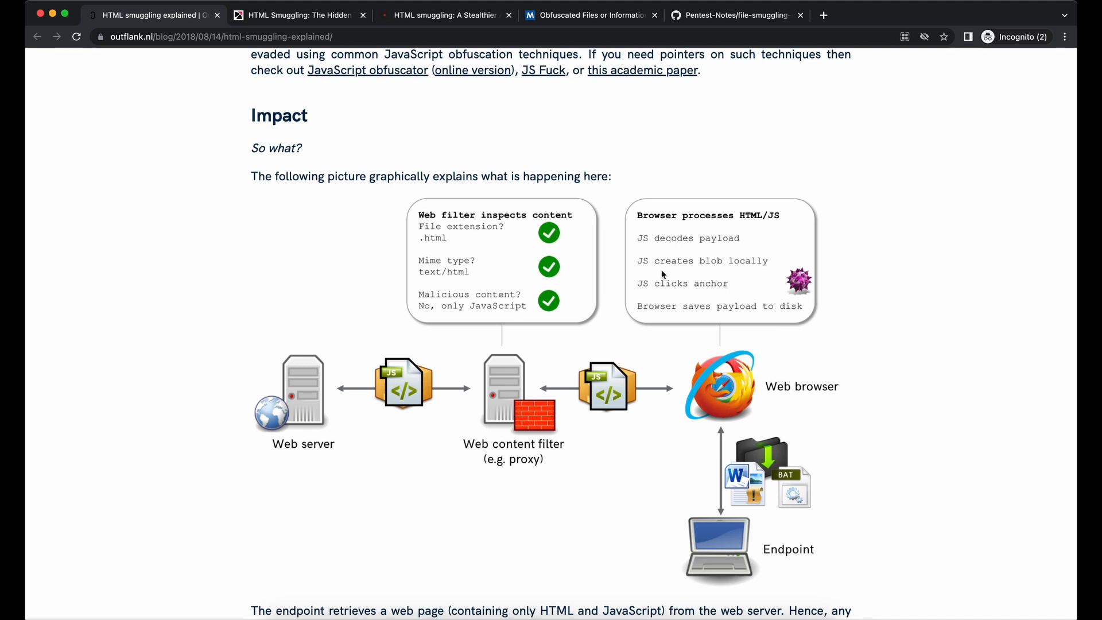
mouse_move(780, 321)
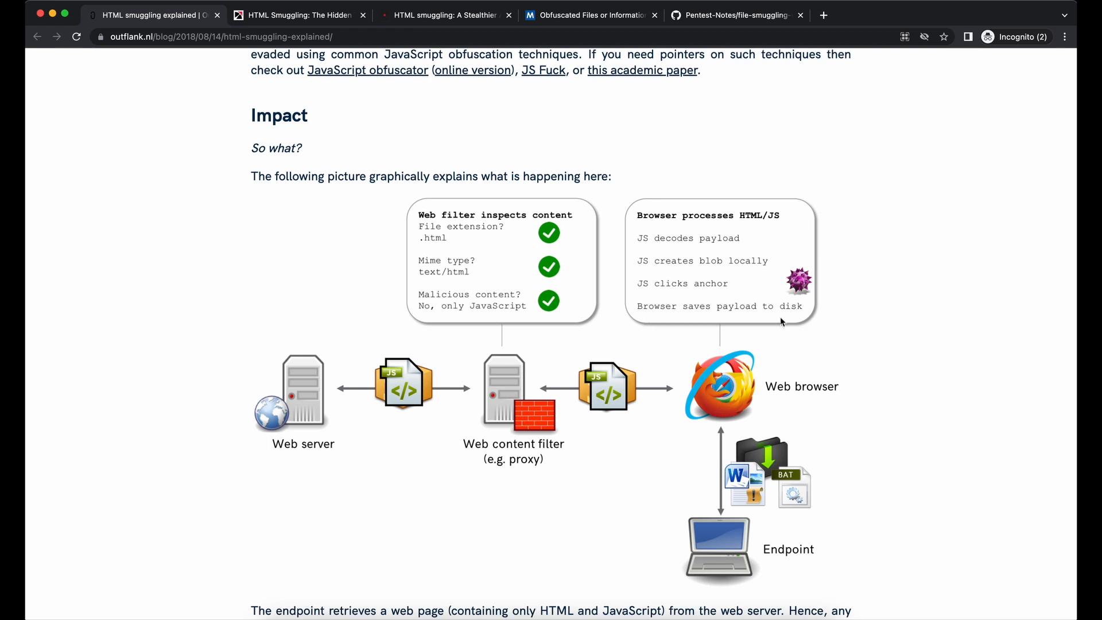
scroll(down, 3)
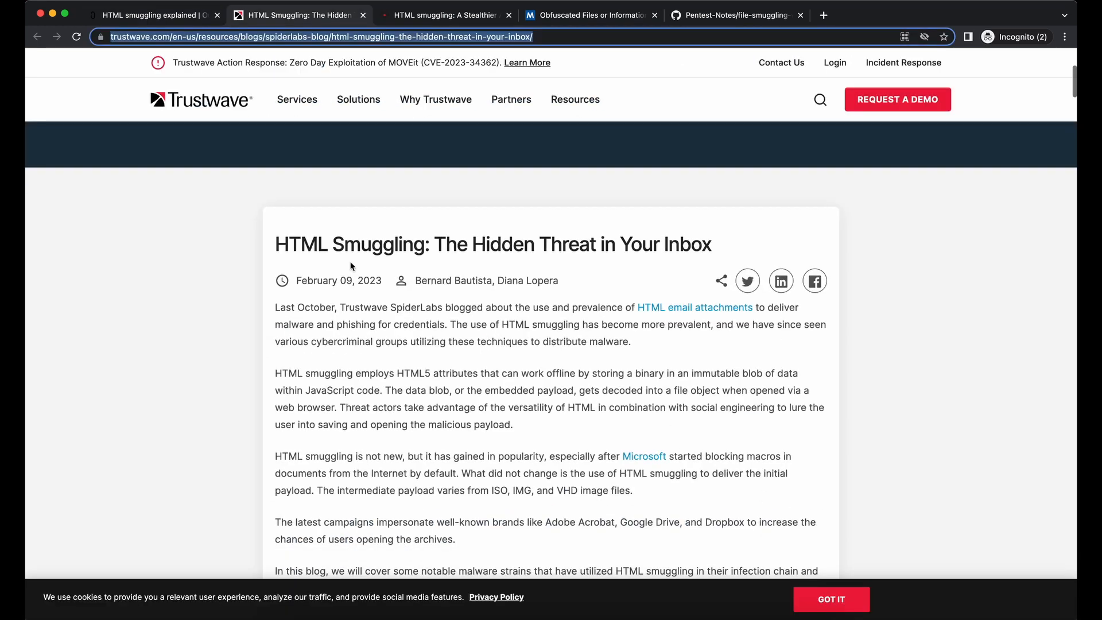
scroll(down, 3)
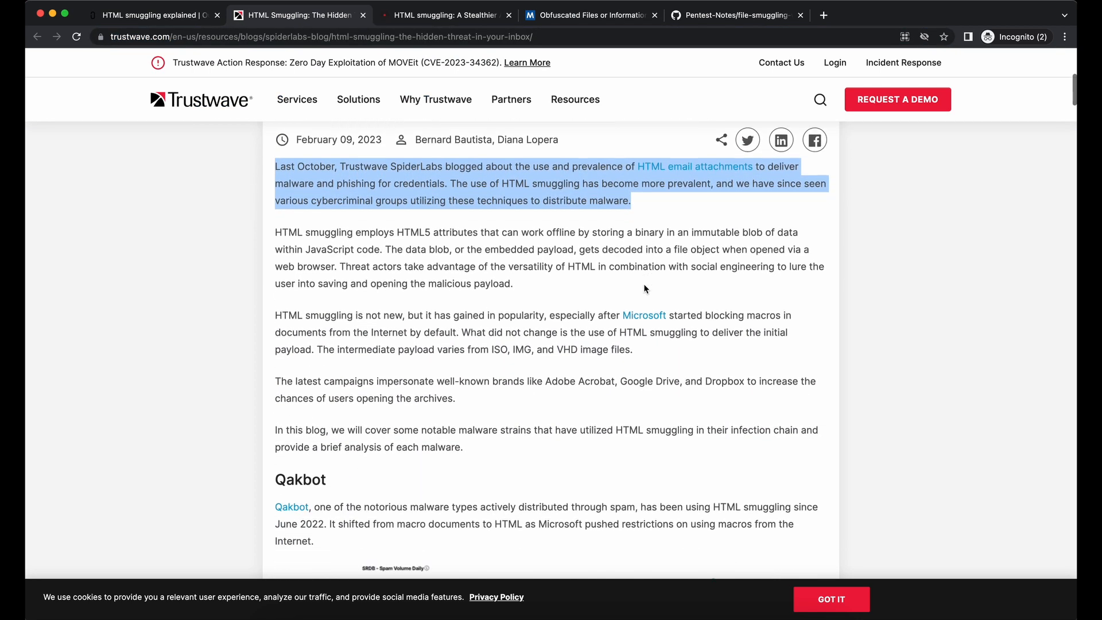
scroll(down, 3)
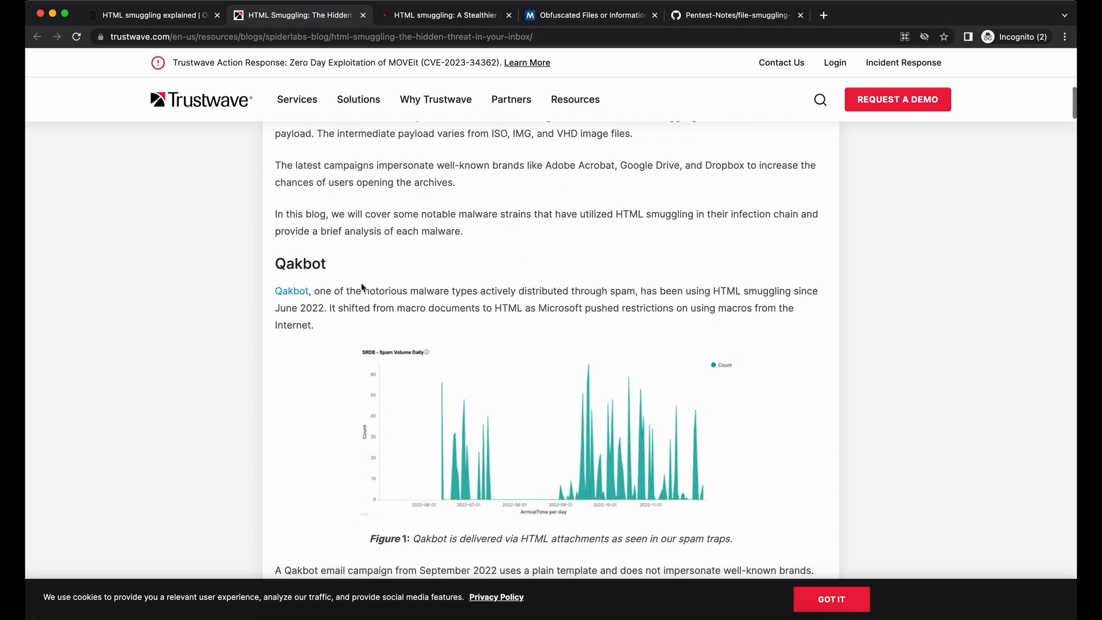
drag(275, 290, 314, 325)
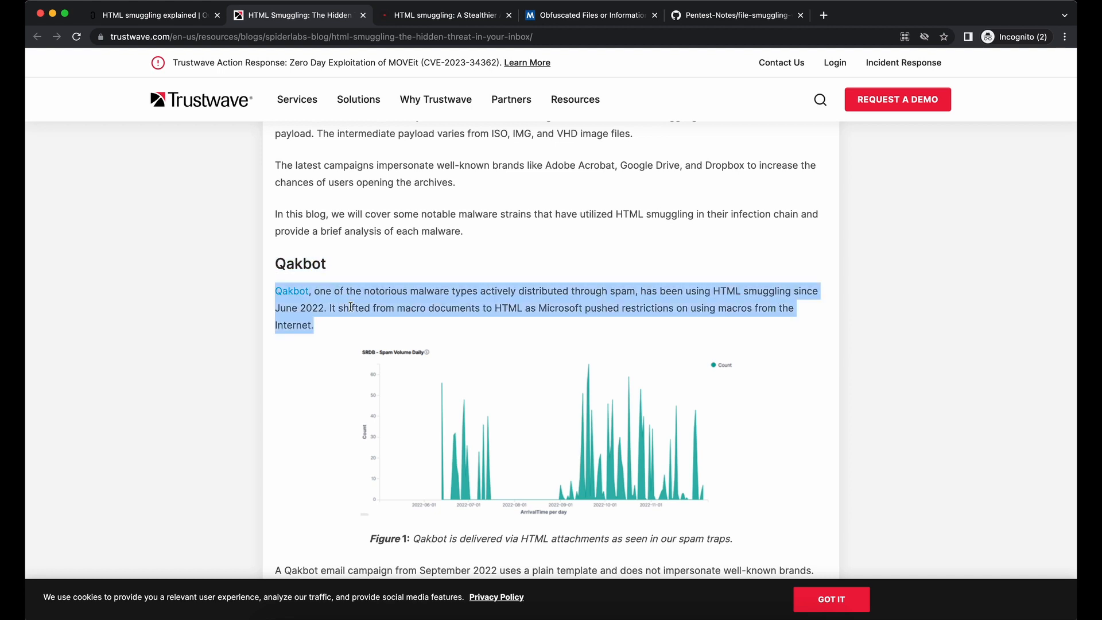
- Glance at the Cyfirma article, then read the MITRE page's Mitigations and Detection sections
click(445, 15)
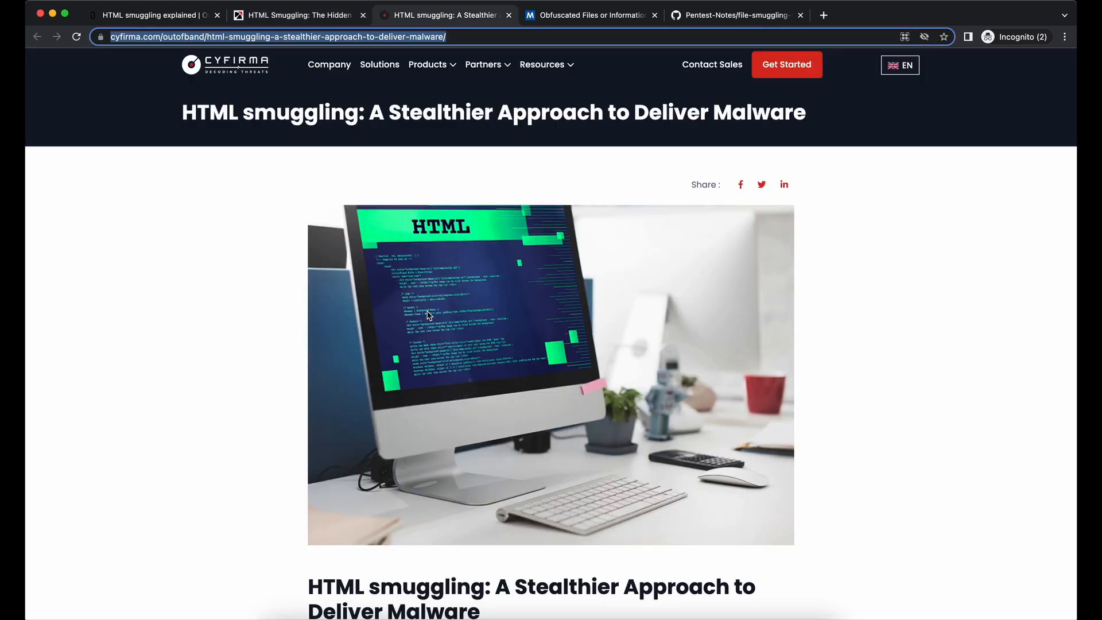
scroll(down, 3)
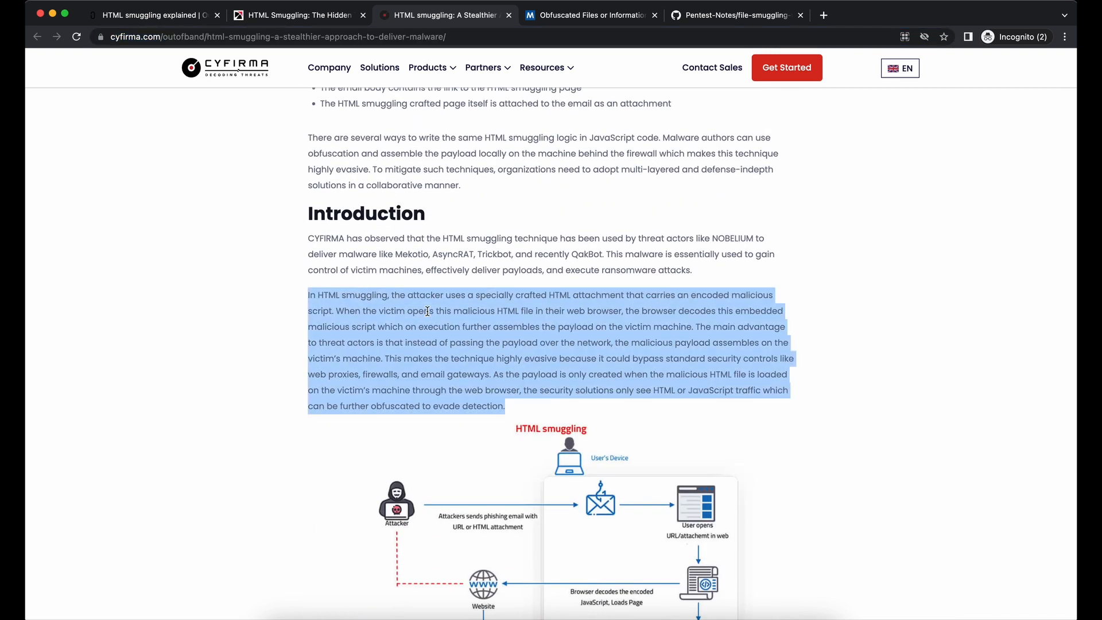
click(427, 261)
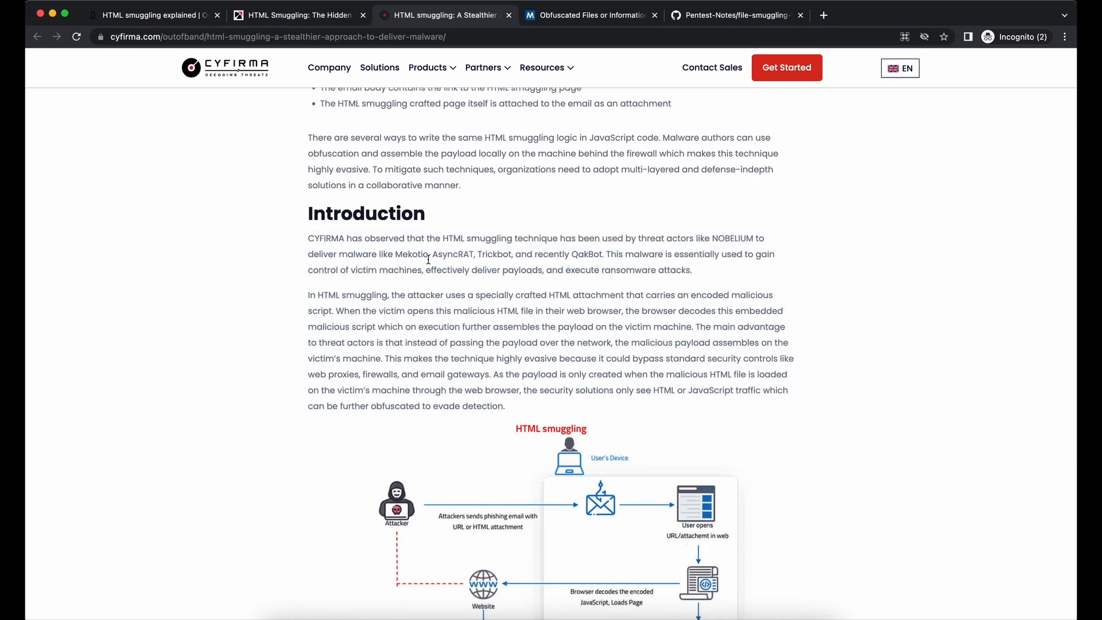
click(590, 15)
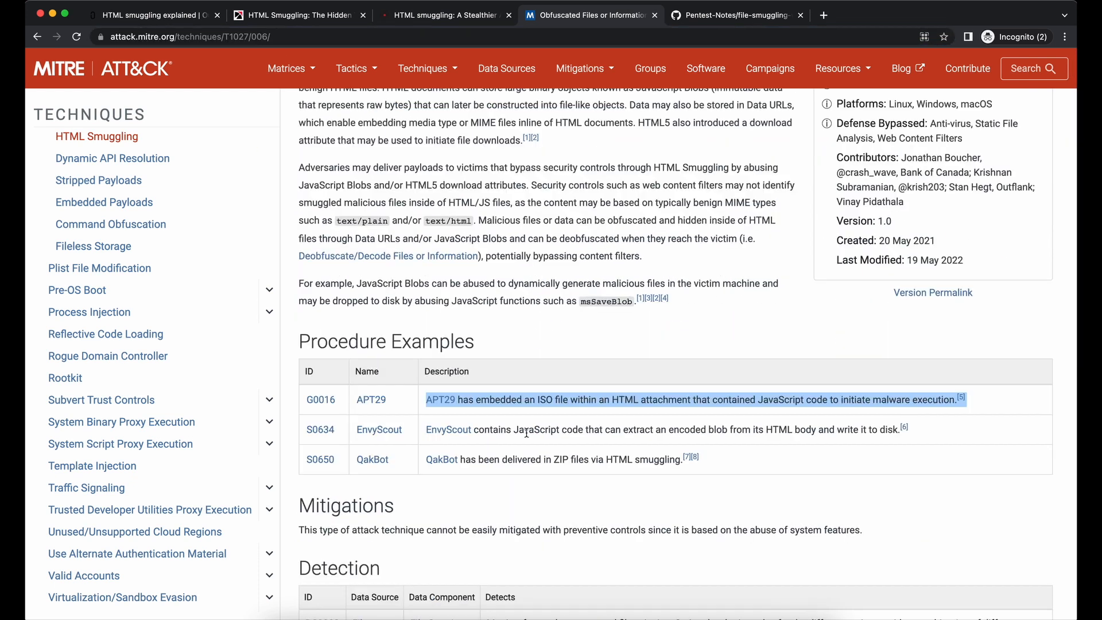
scroll(down, 3)
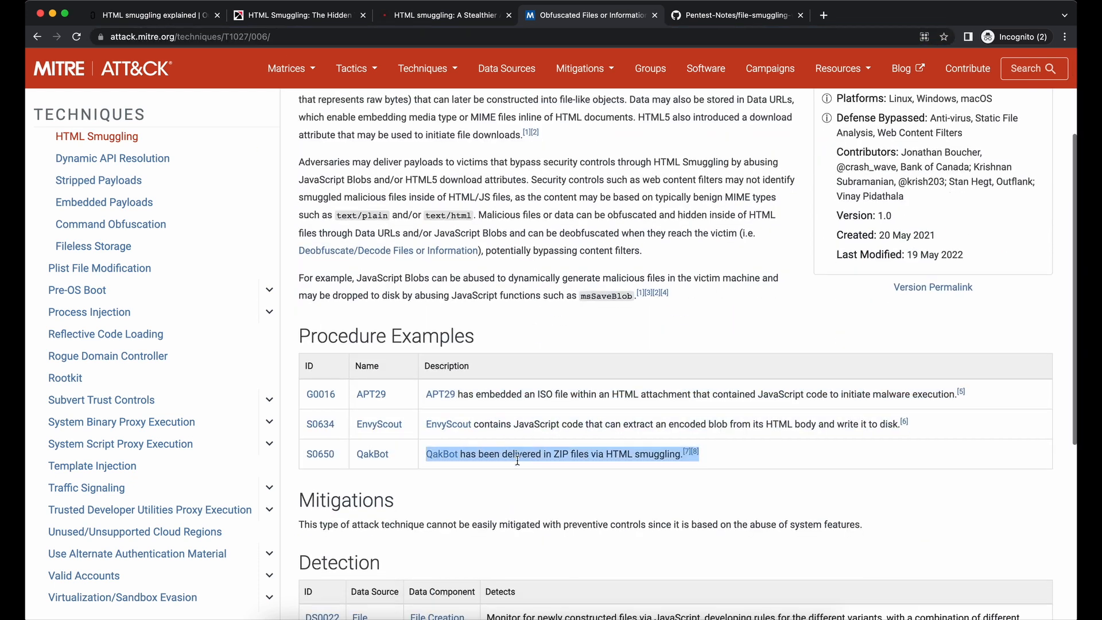
scroll(down, 3)
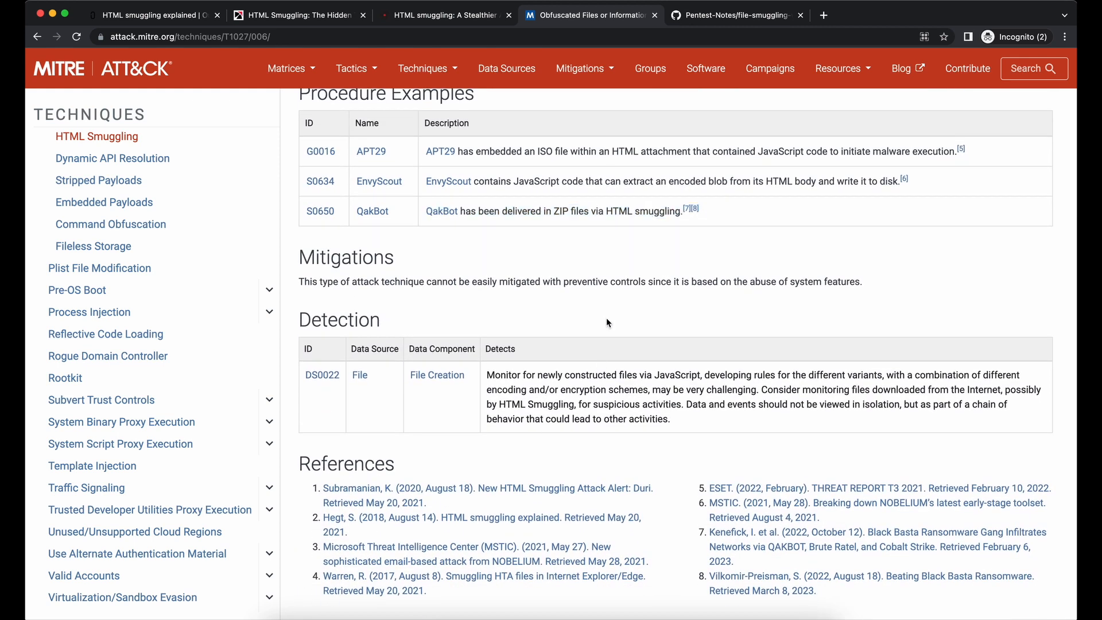
- Scroll the Pentest-Notes file smuggling page down to its HTML/JavaScript code block under Weaponization
click(734, 15)
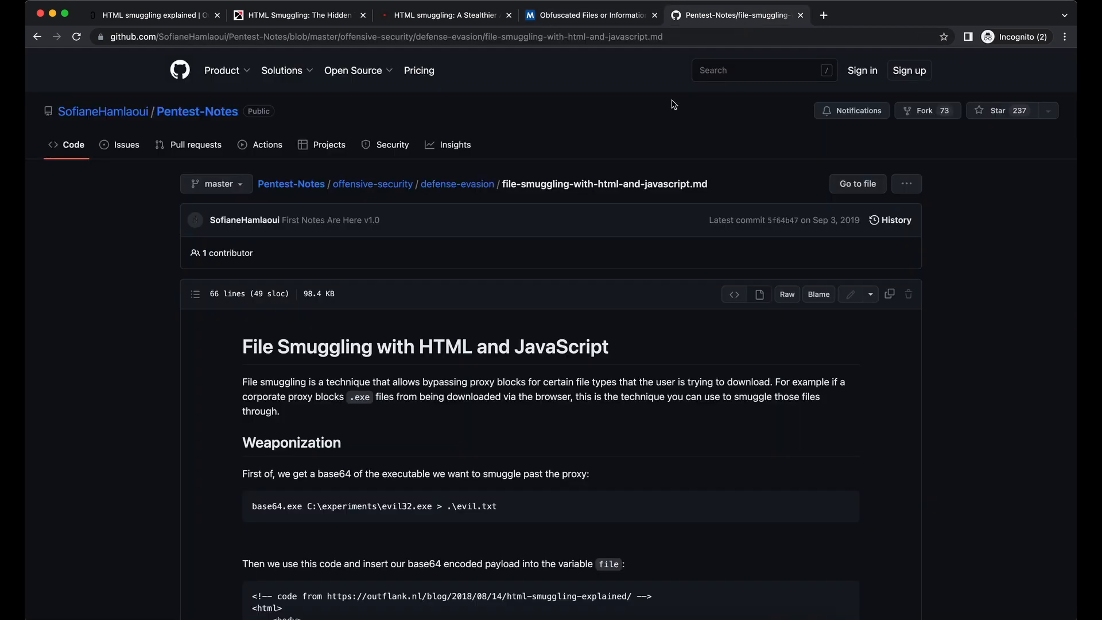
scroll(down, 3)
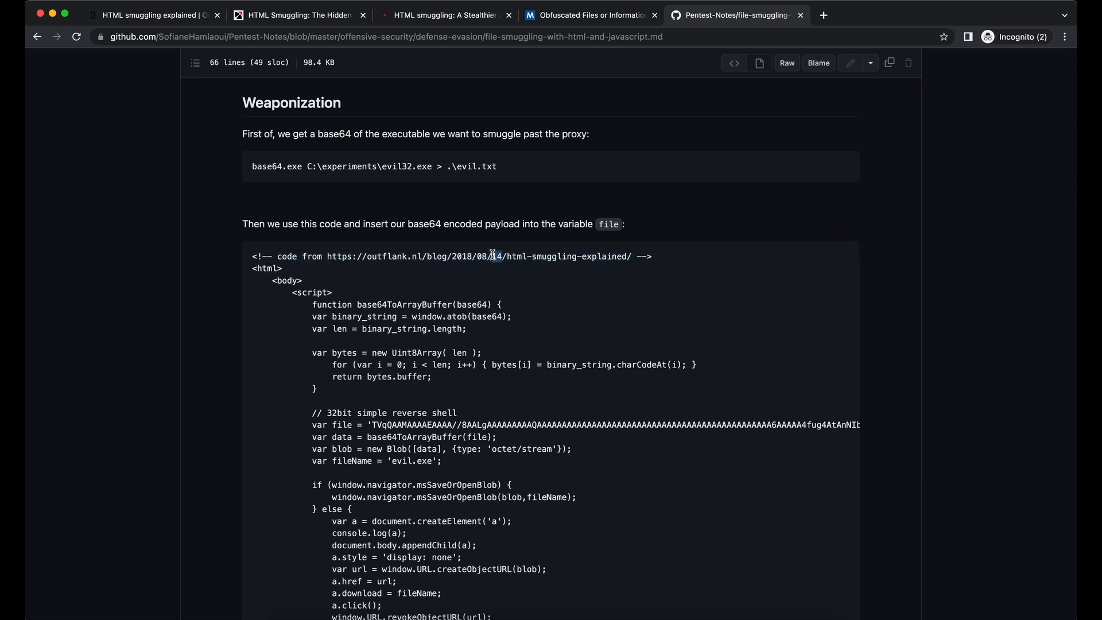
scroll(down, 3)
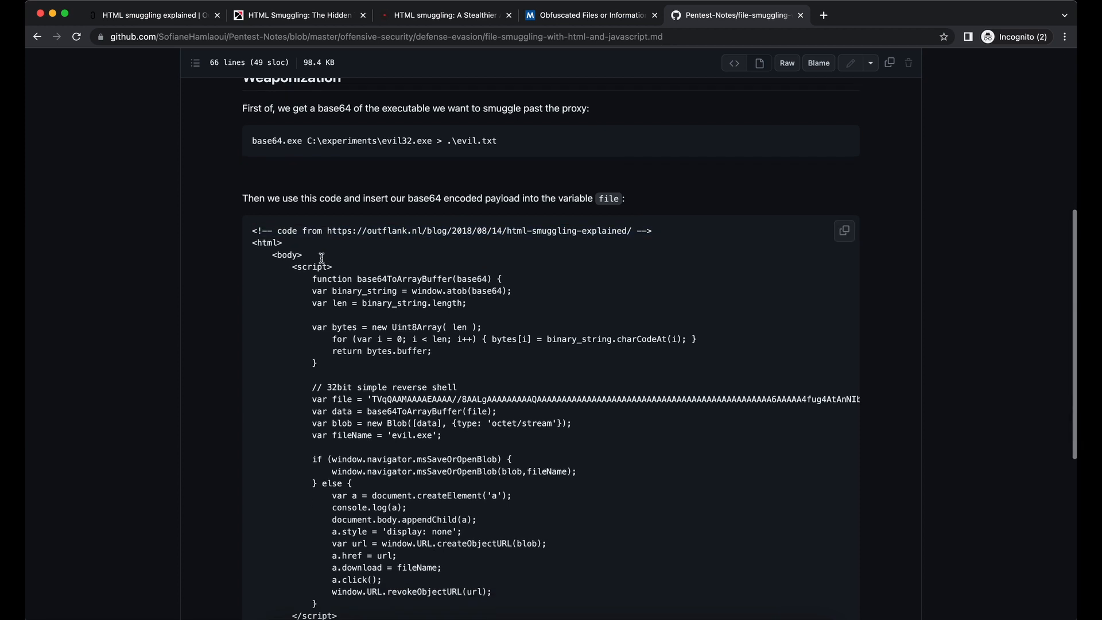
scroll(down, 3)
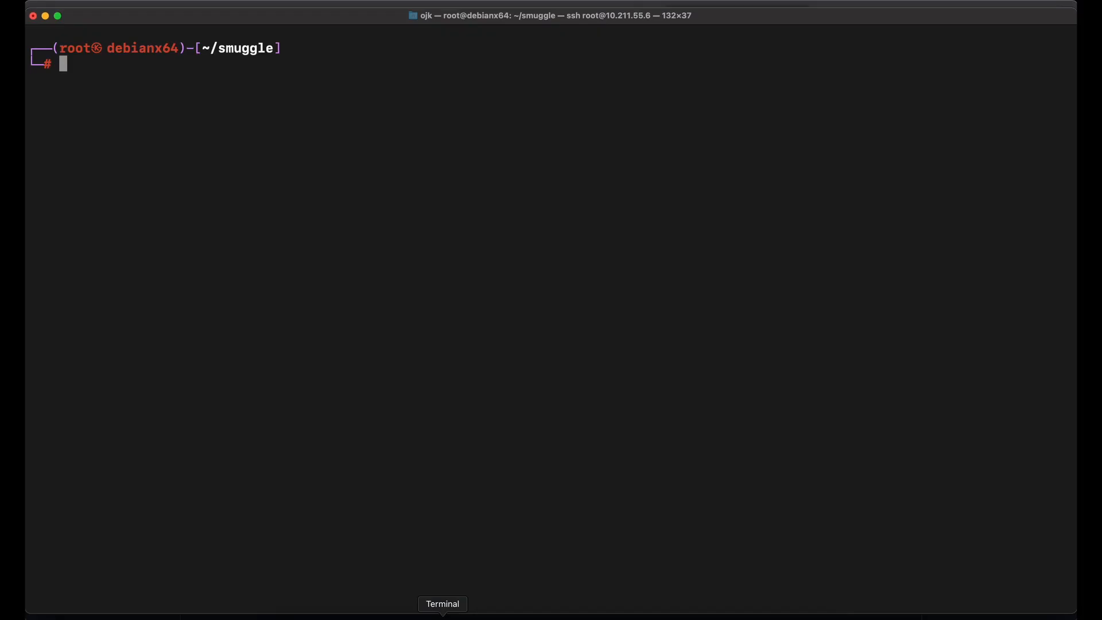
- List the smuggle folder and view pop.cpp, highlighting its MessageBox line
text(ls)
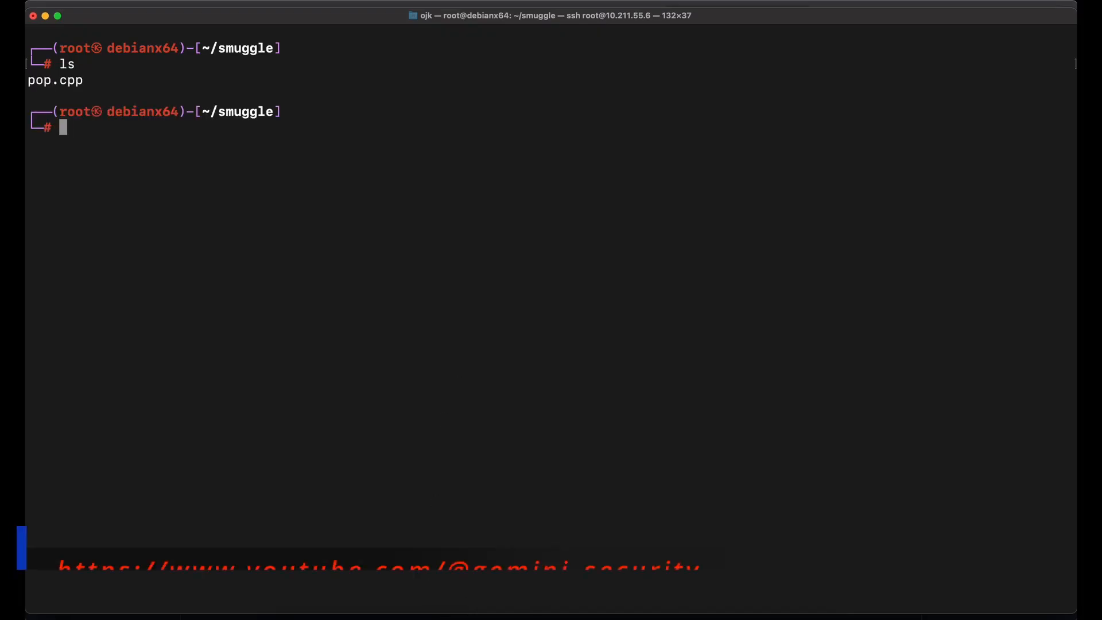
text(cat pop.cpp)
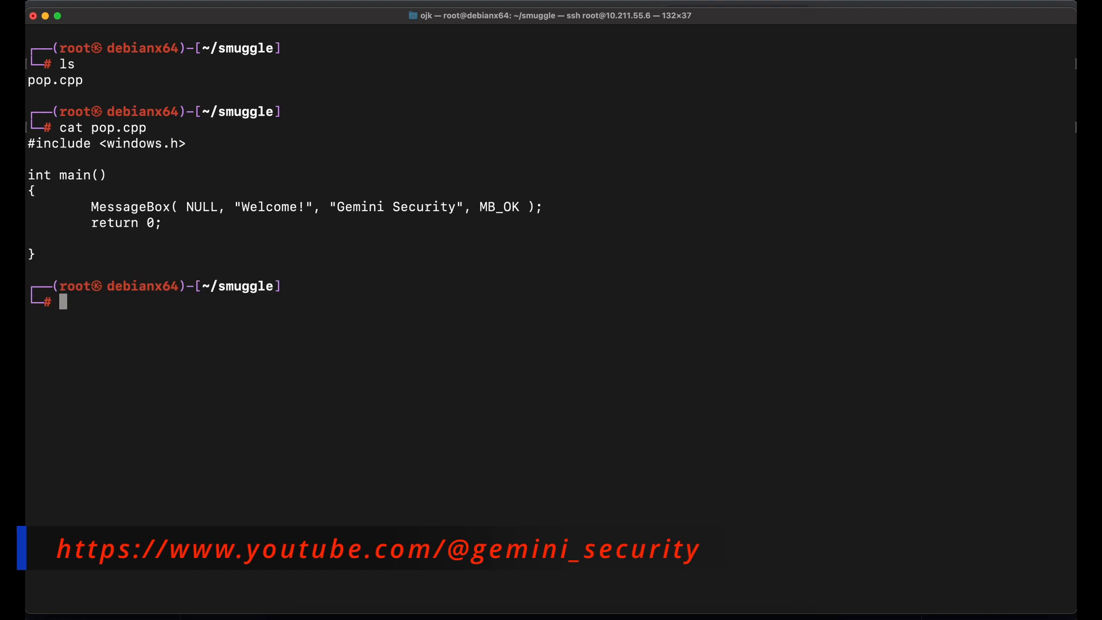
drag(90, 207, 500, 206)
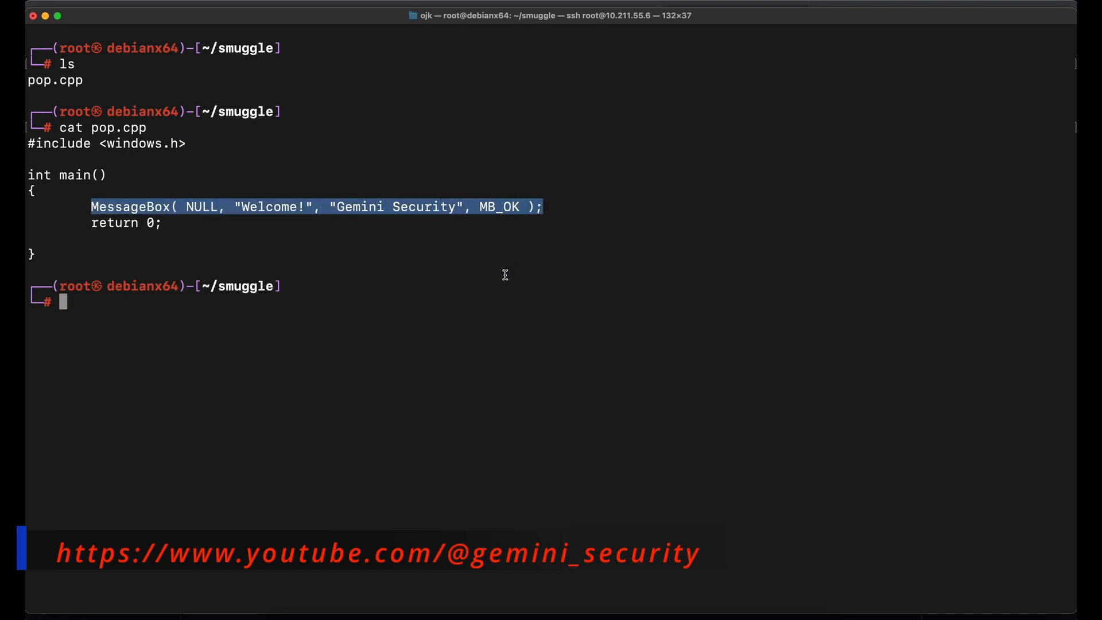
- Compile pop.cpp with x86_64-w64-mingw32-g++ --static into pop.exe and confirm it with ls
text(x86_64-w64-mingw32-)
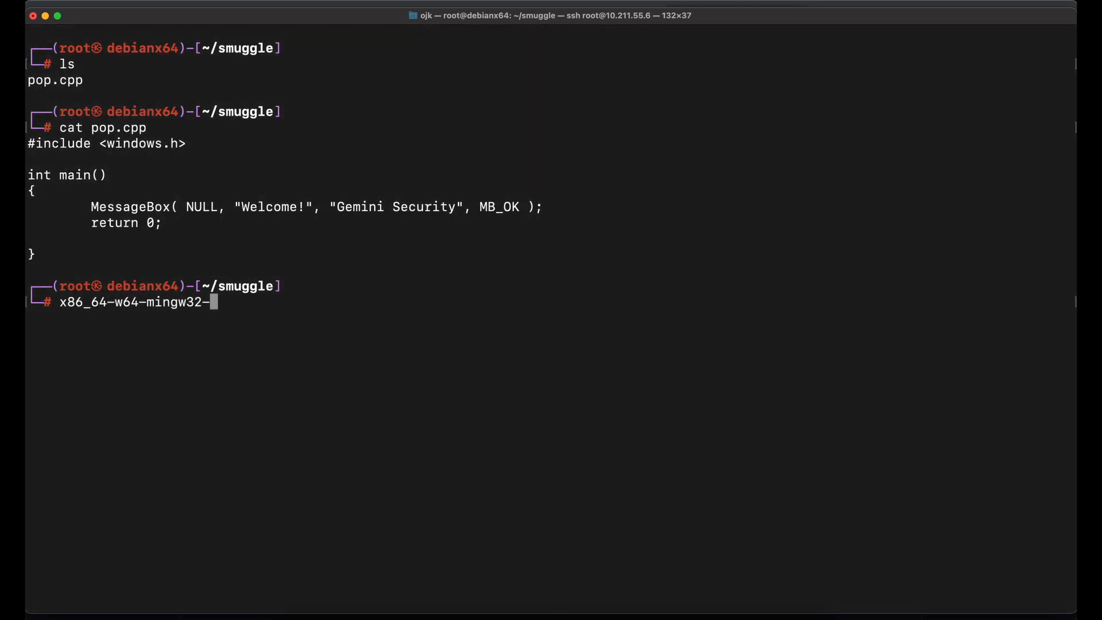
text(g++ --static pop.cpp -out pop.exe)
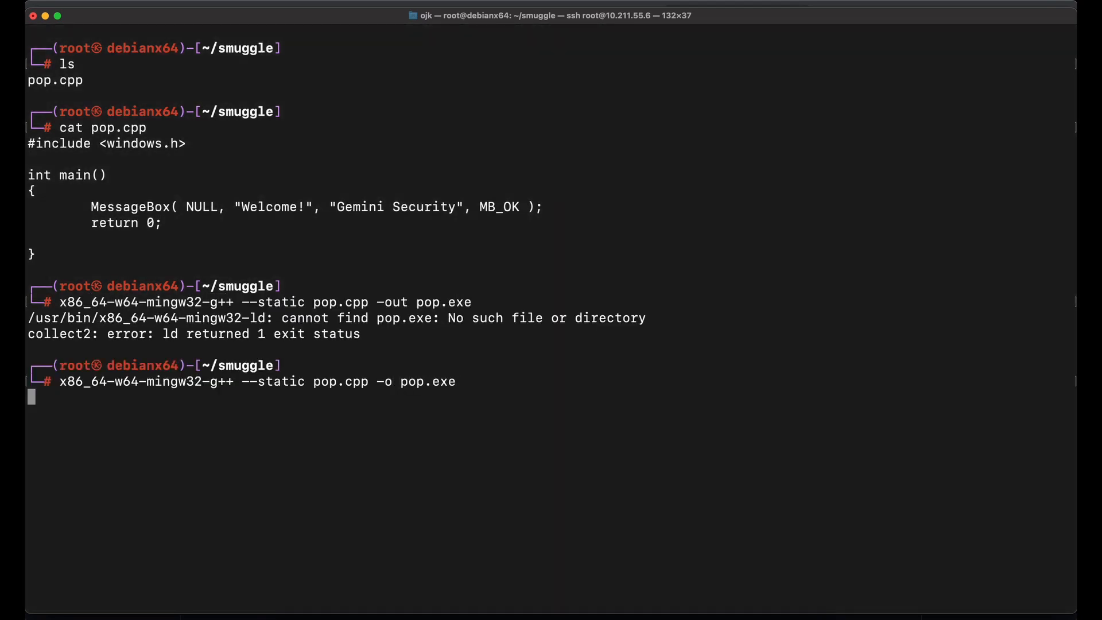
text(ls)
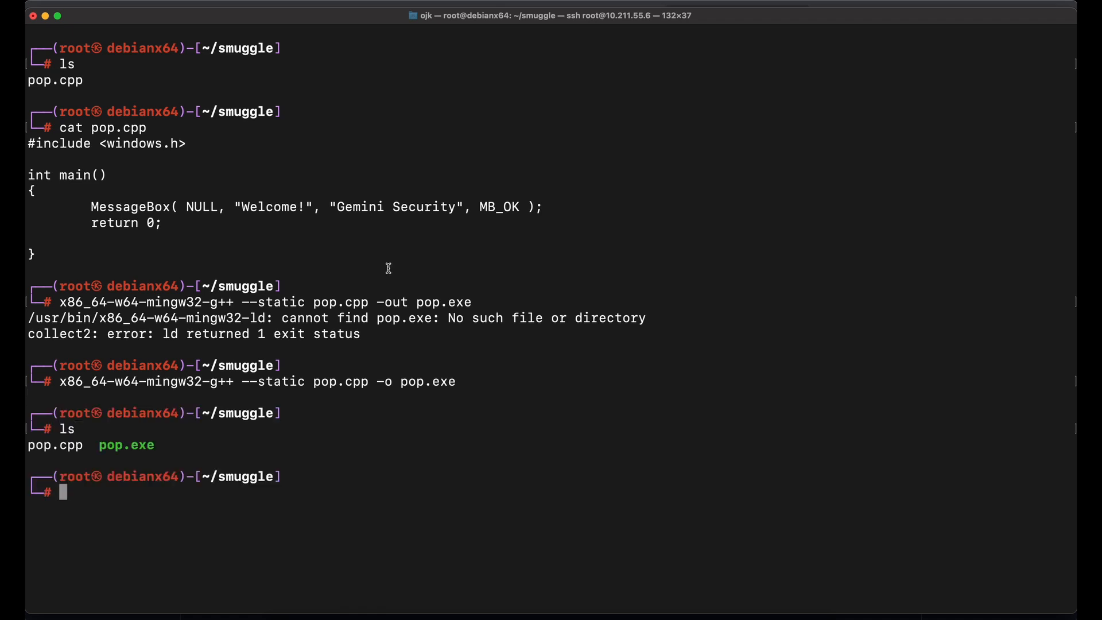
double_click(127, 445)
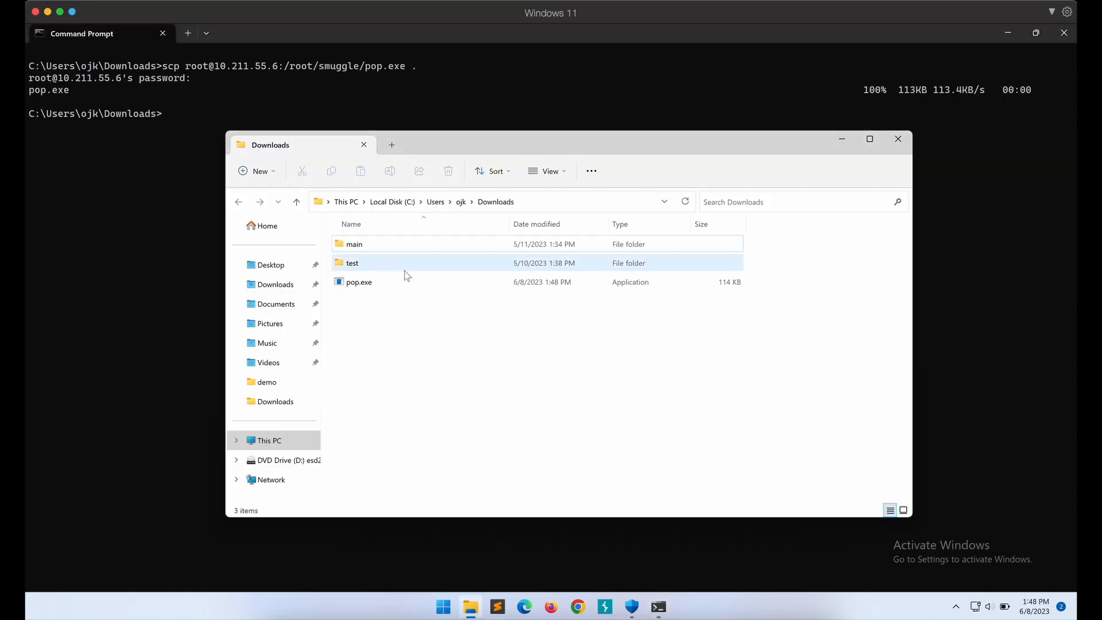
- Run pop.exe from Downloads, dismiss its Welcome box, and grab the GitHub smuggling script
double_click(358, 282)
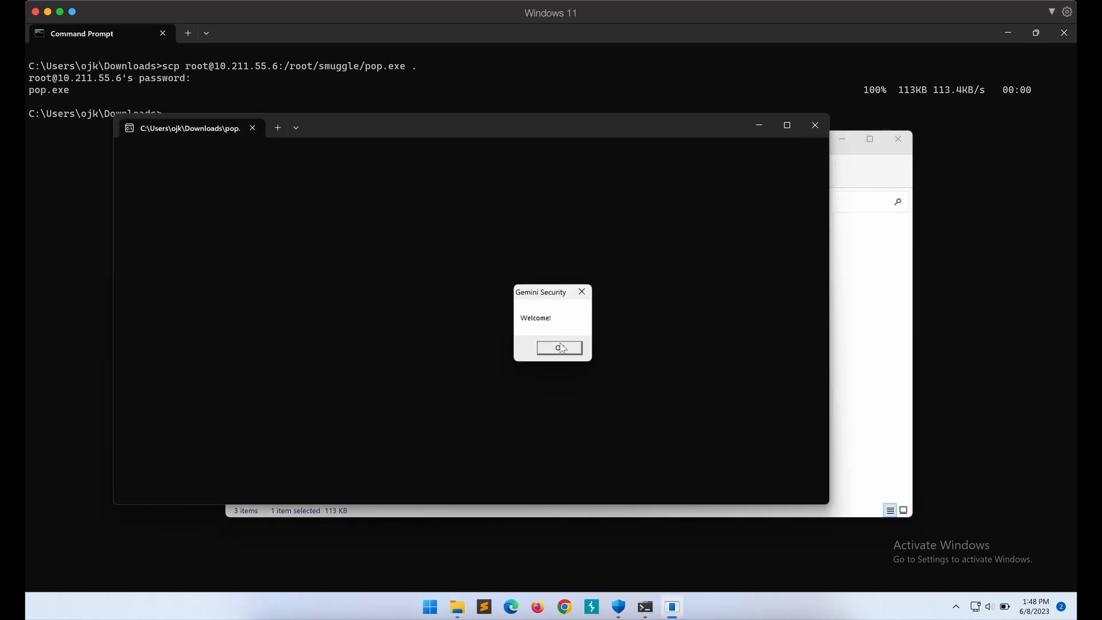
click(559, 348)
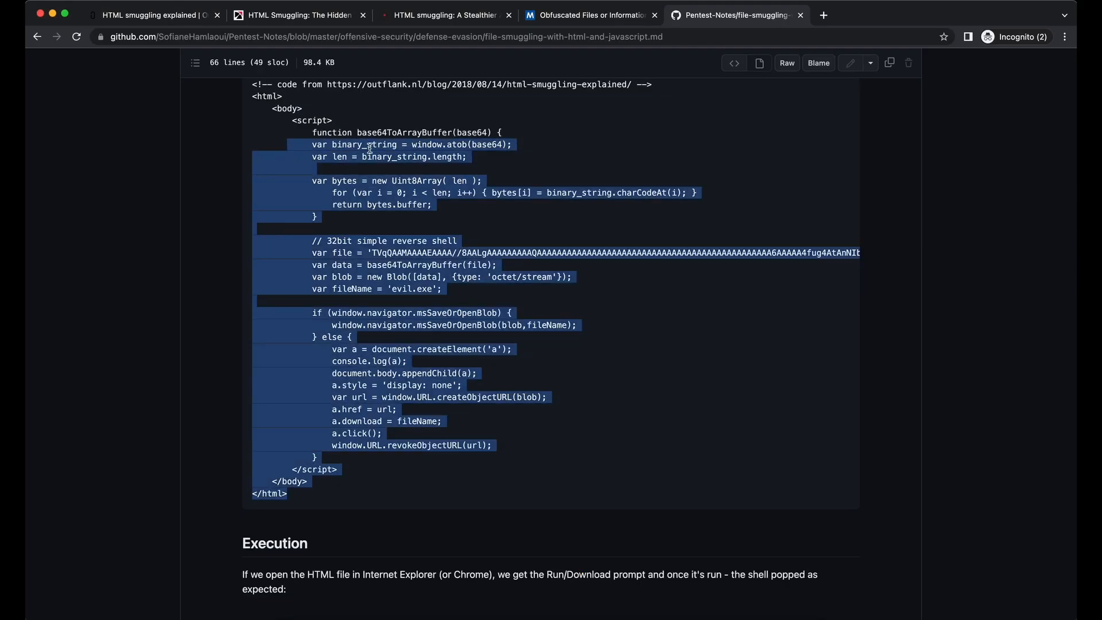
click(843, 140)
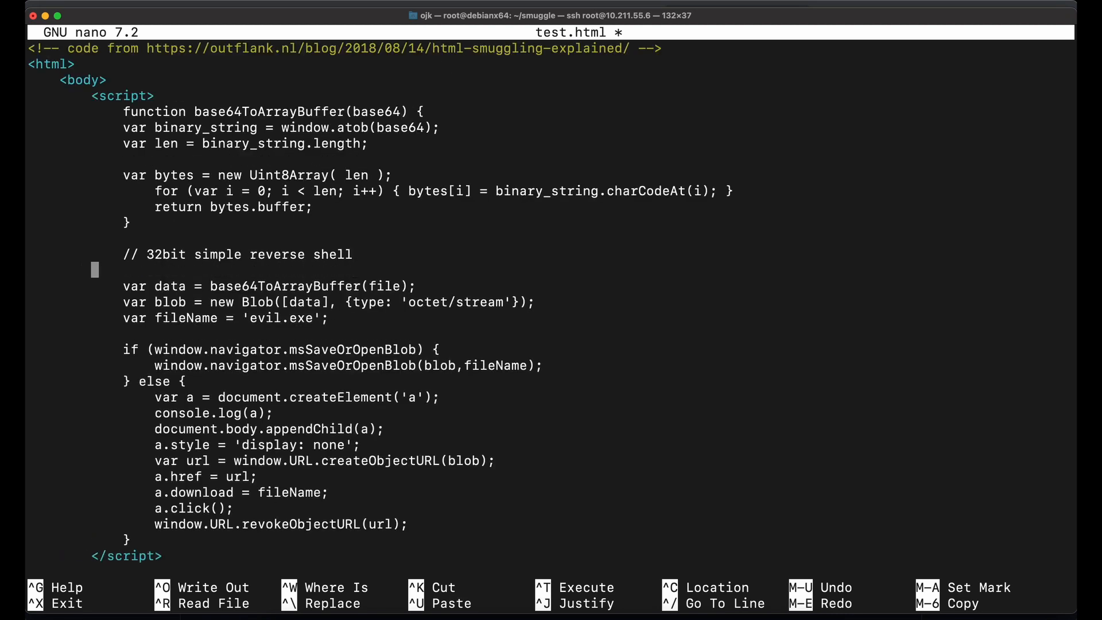
- Save test.html with var file = ''; then run base64 -w0 pop.exe and copy its output
text(var file = '';)
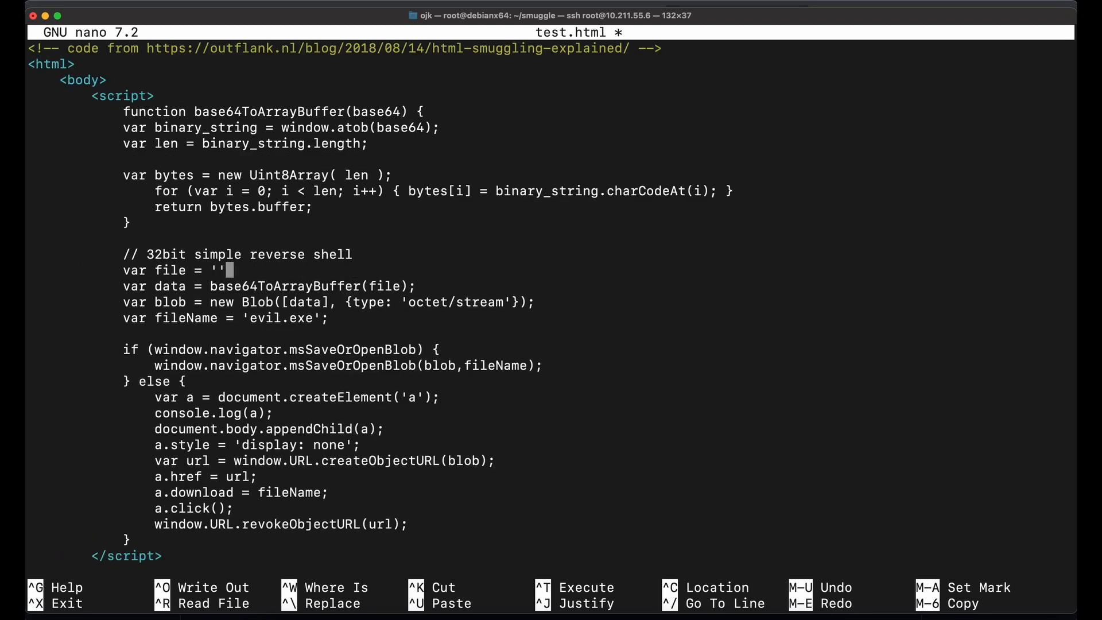
key(ctrl+o)
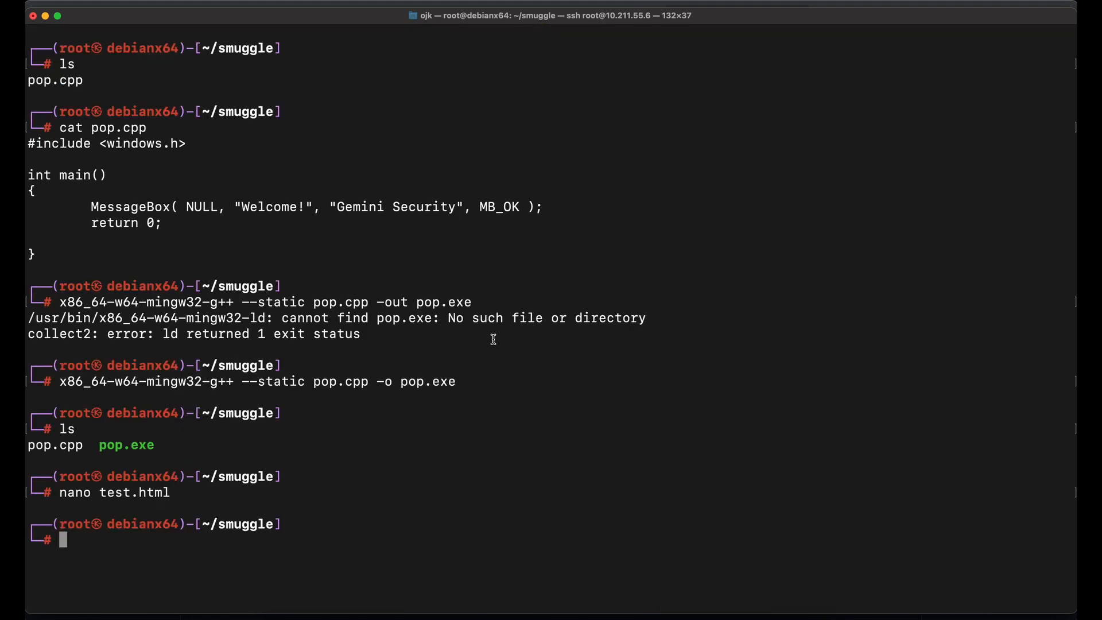
text(base64 -w0 pop.exe)
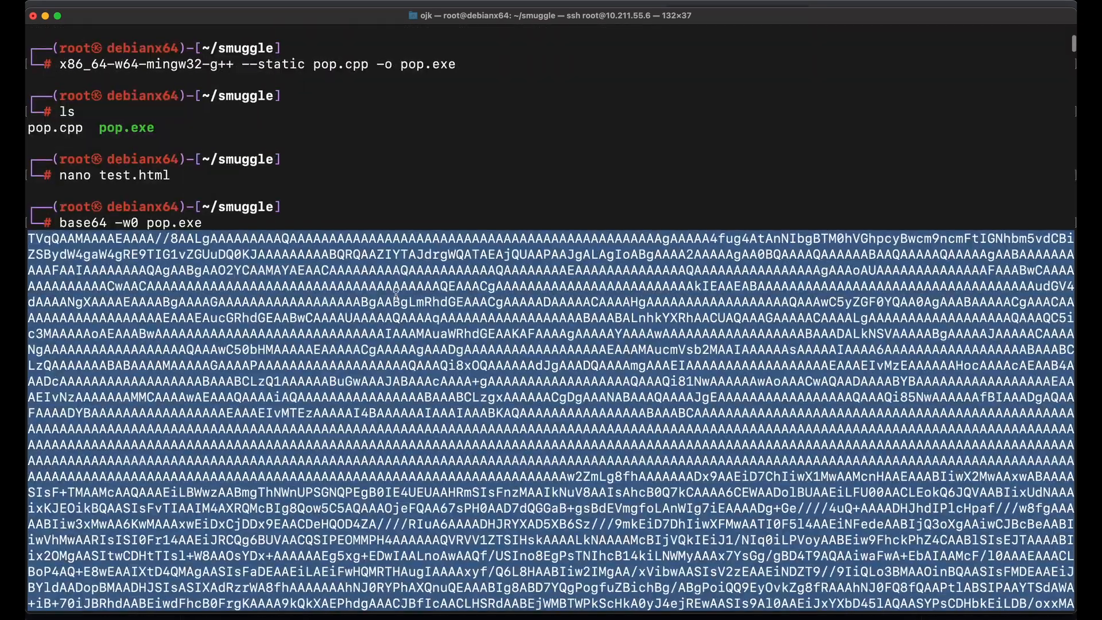
right_click(414, 316)
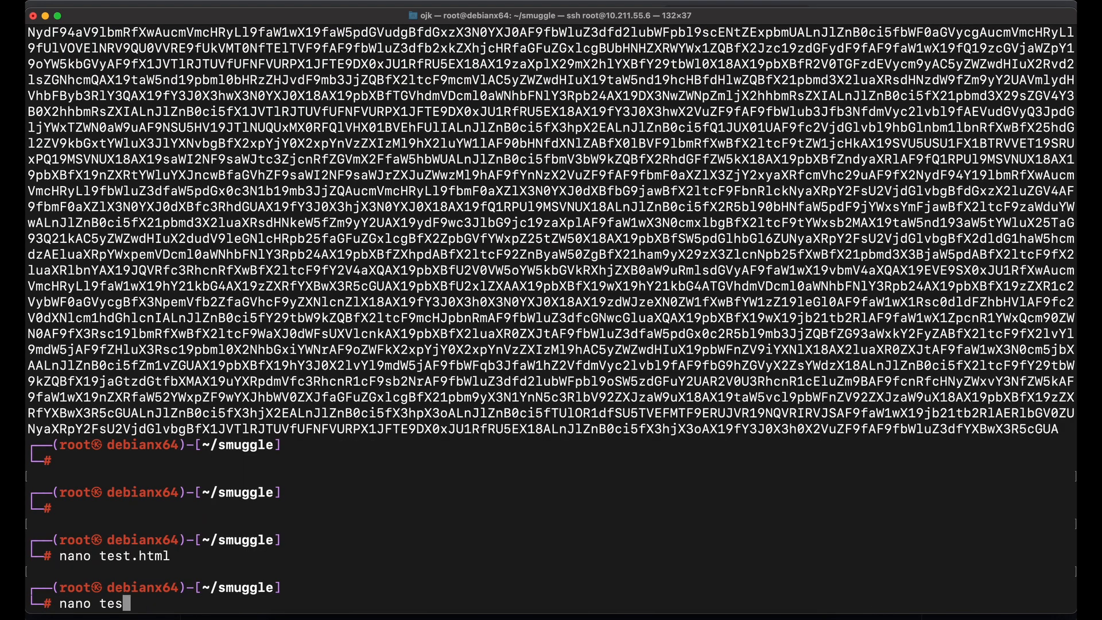
- Reopen test.html in nano, paste the base64 payload into var file and write the file
key(Enter)
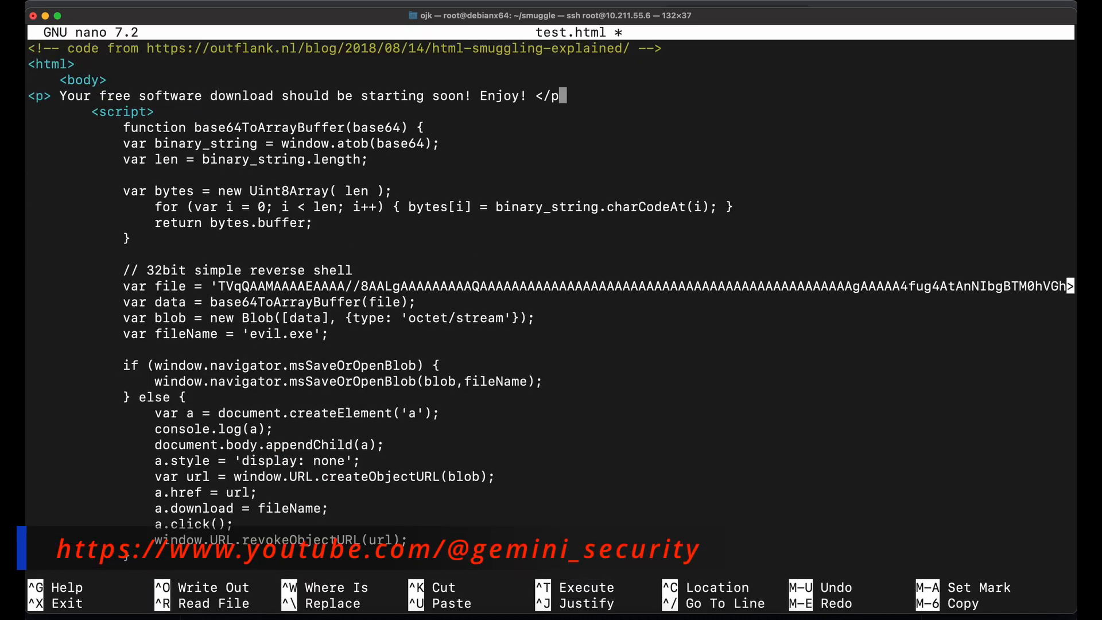
key(ctrl+o)
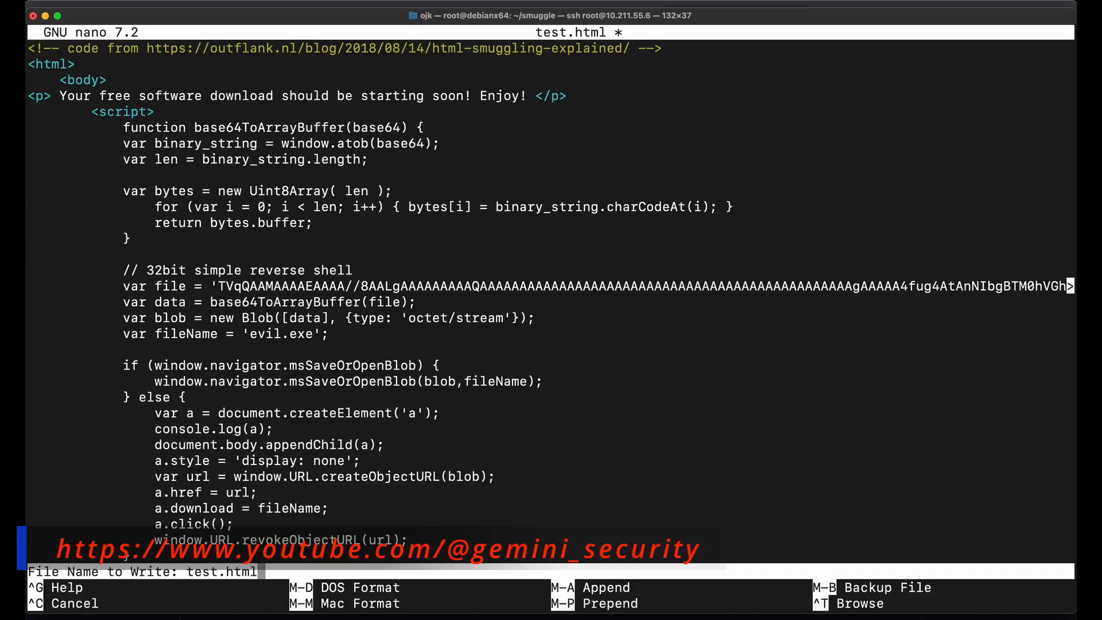
key(enter)
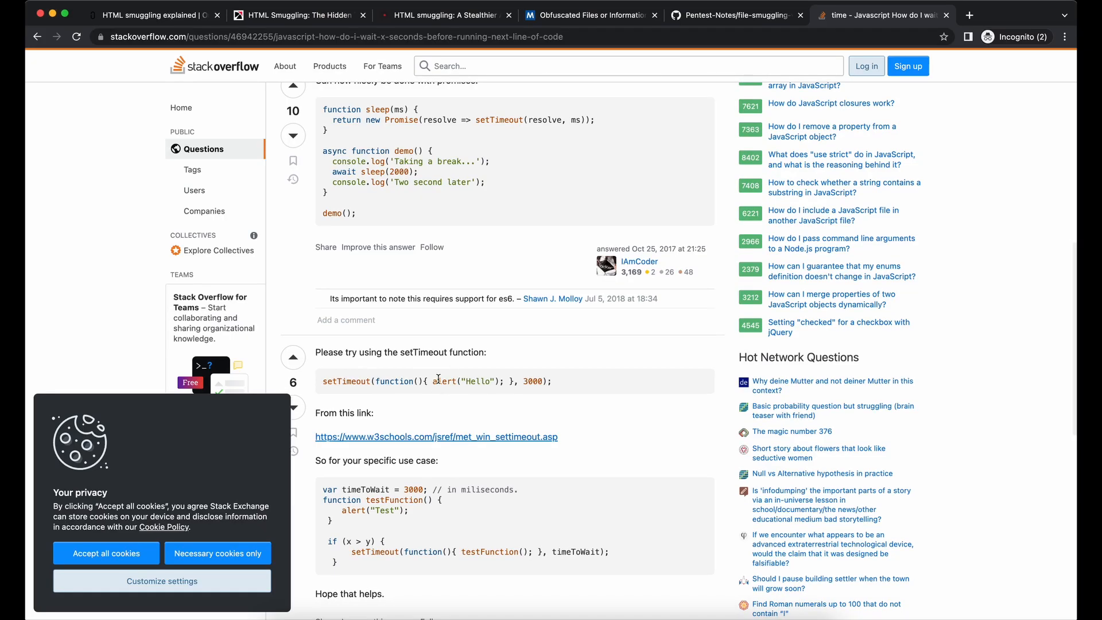
- Add a setTimeout line that alerts "Hello" after 3000 ms to test.html
scroll(down, 3)
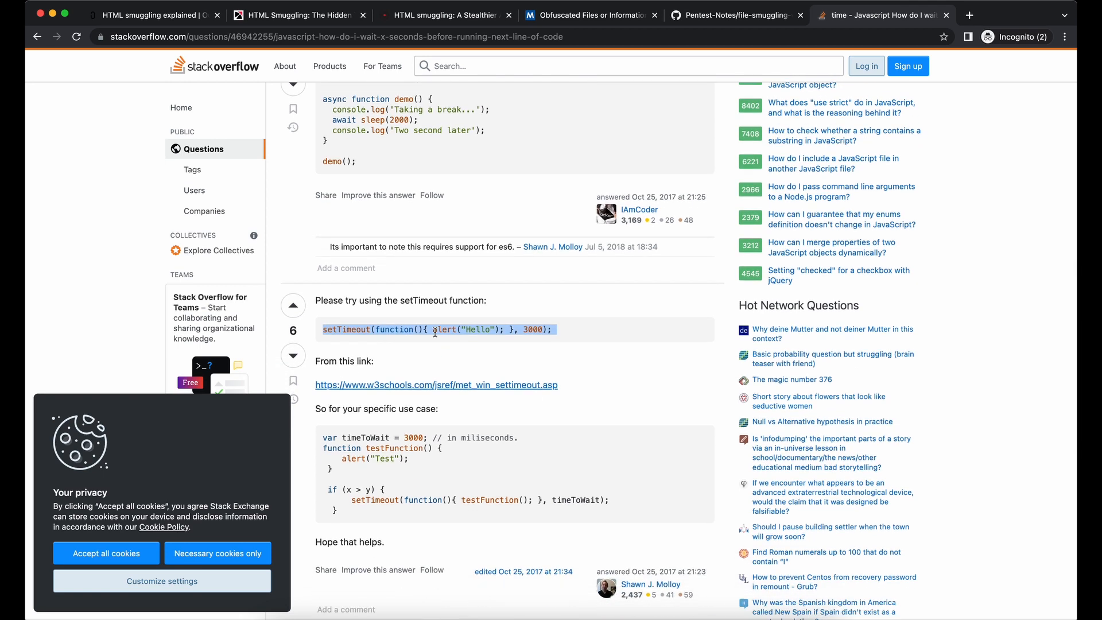
right_click(437, 329)
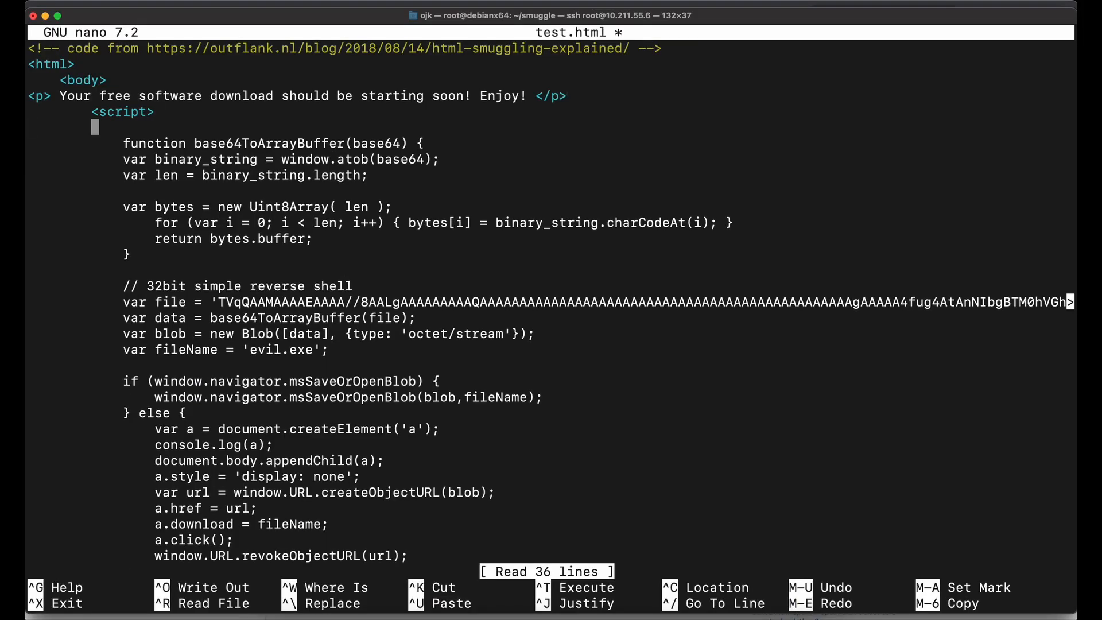
text(setTimeout(function(){ alert("Hello"); }, 3000;)
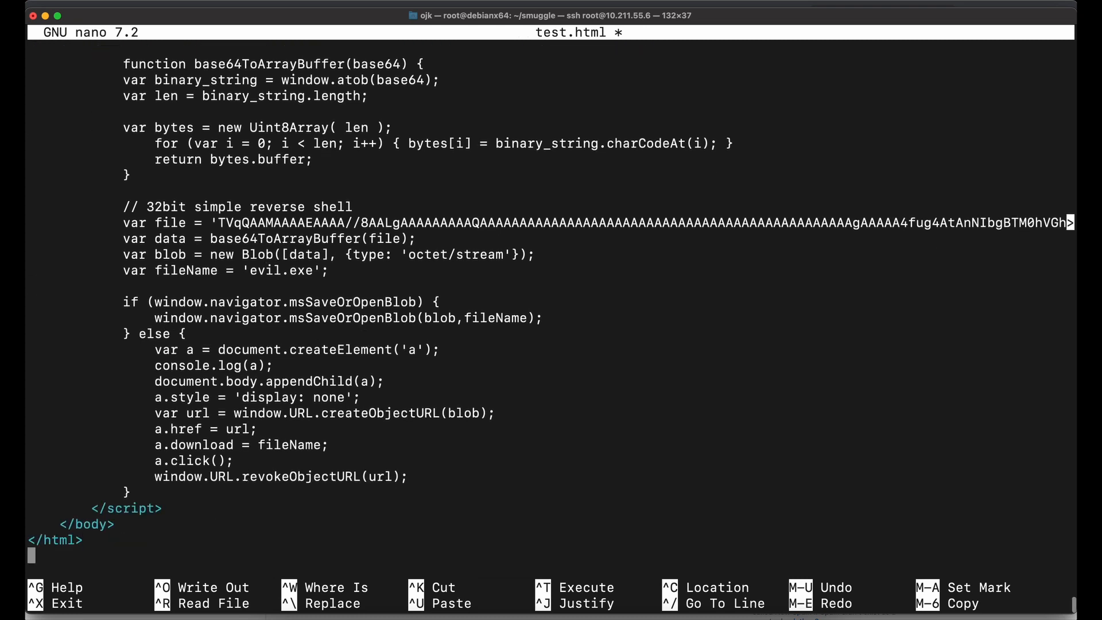
text(}, 3000);)
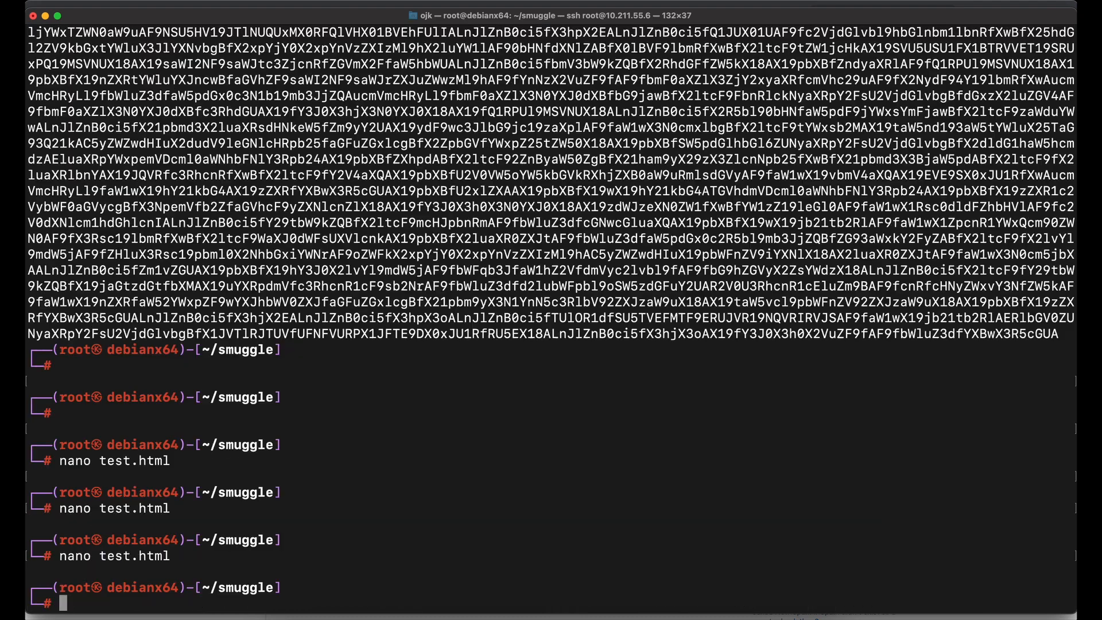
mouse_move(682, 477)
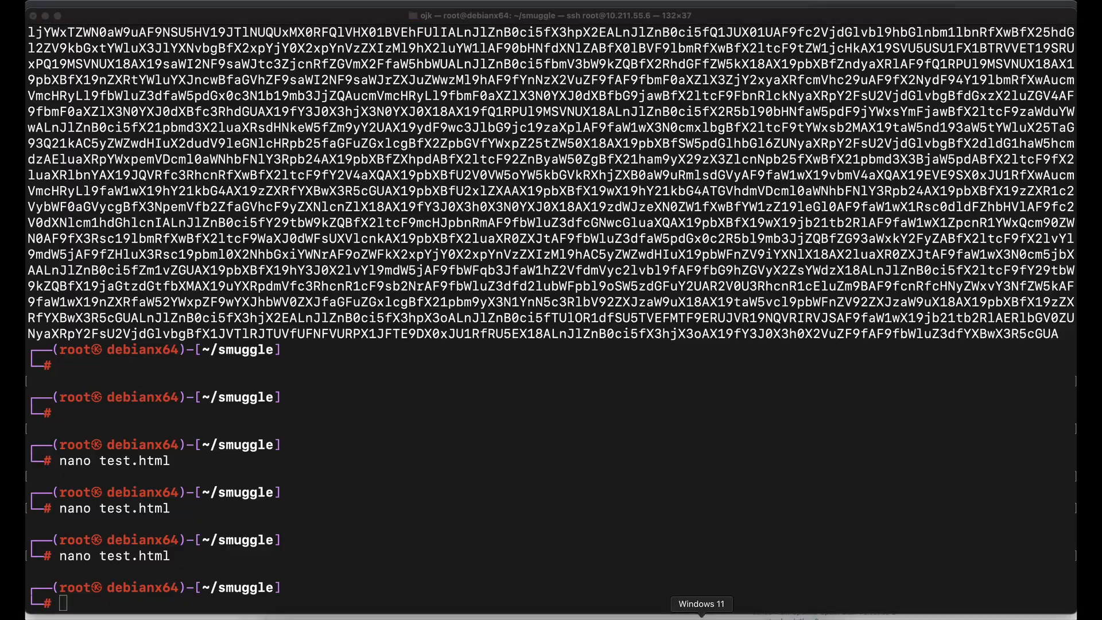
- On Windows 11 open test.html from Downloads in Chrome and highlight its download message
click(658, 606)
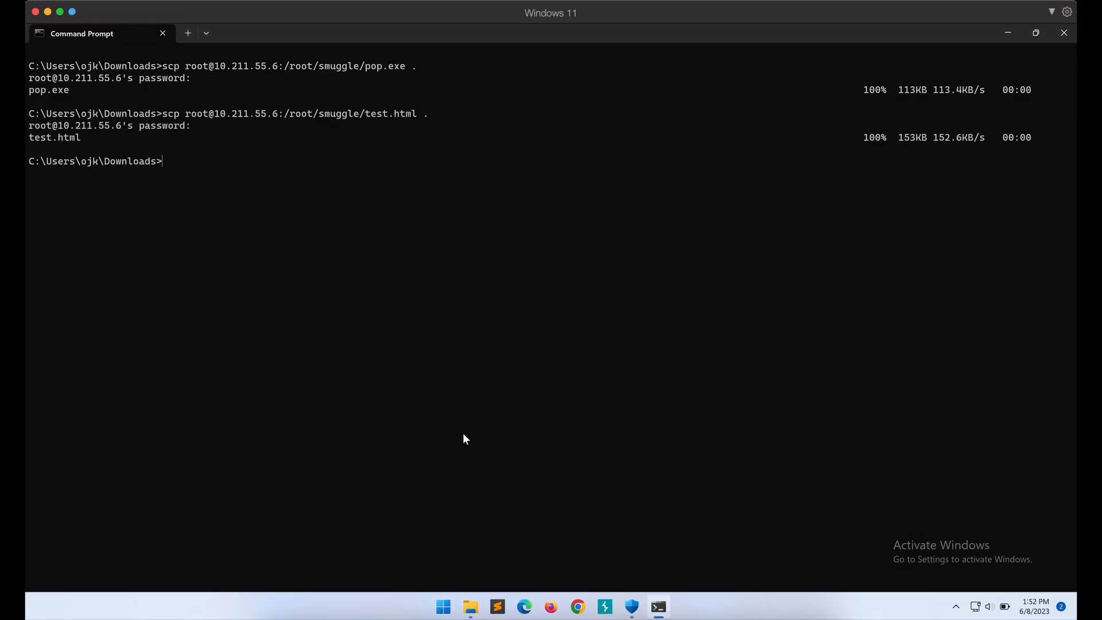
click(469, 606)
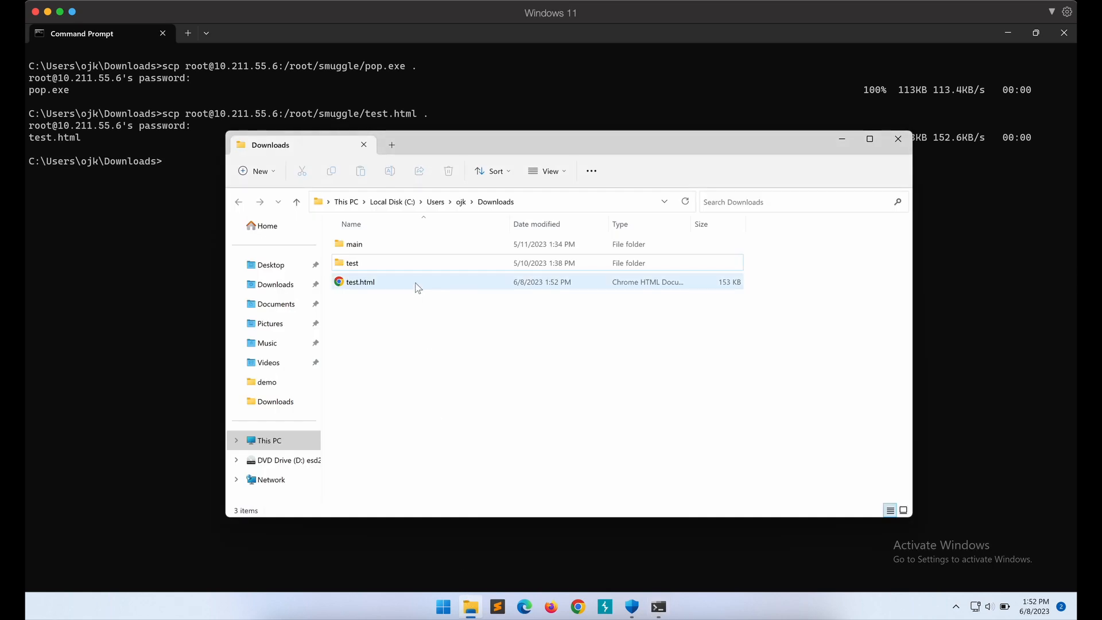
double_click(360, 282)
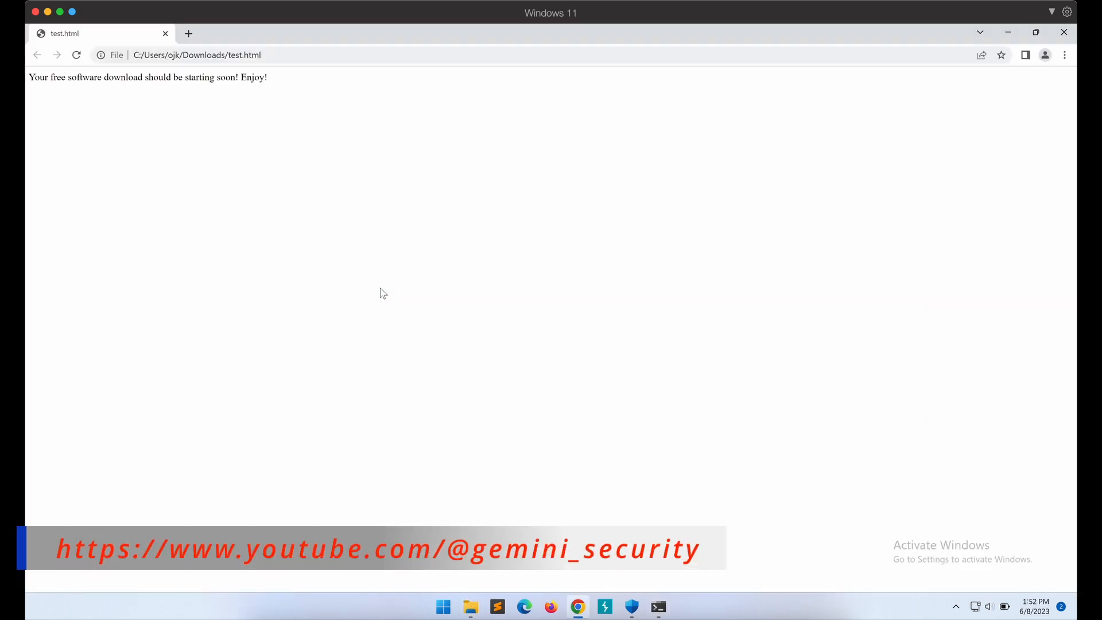
triple_click(148, 77)
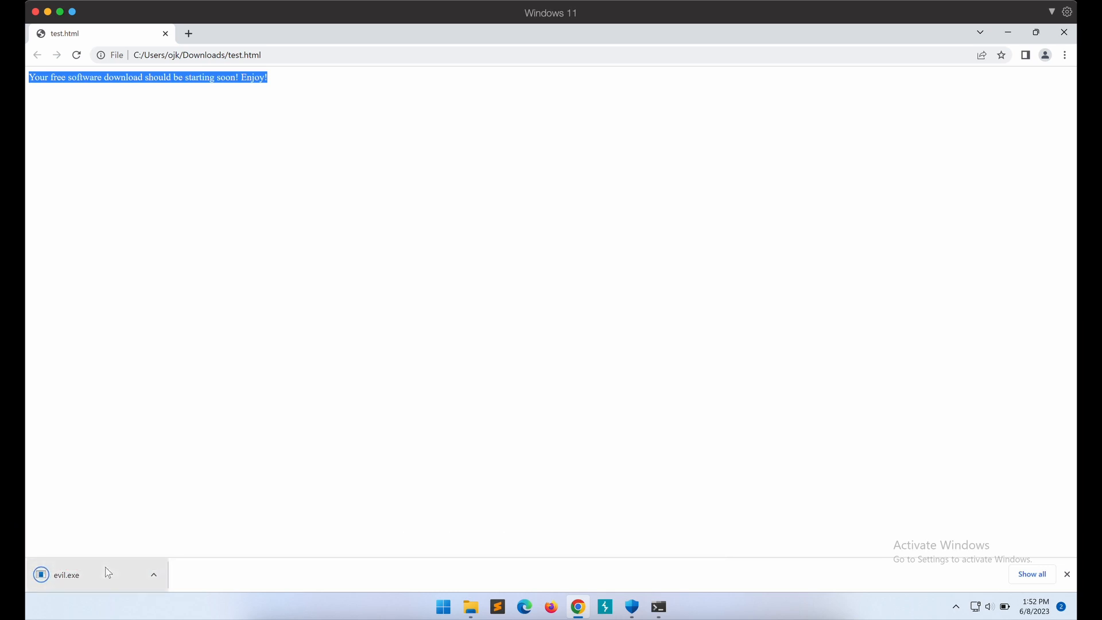
- Run the auto-downloaded evil.exe, dismiss its Welcome box and return to test.html in Downloads
click(66, 574)
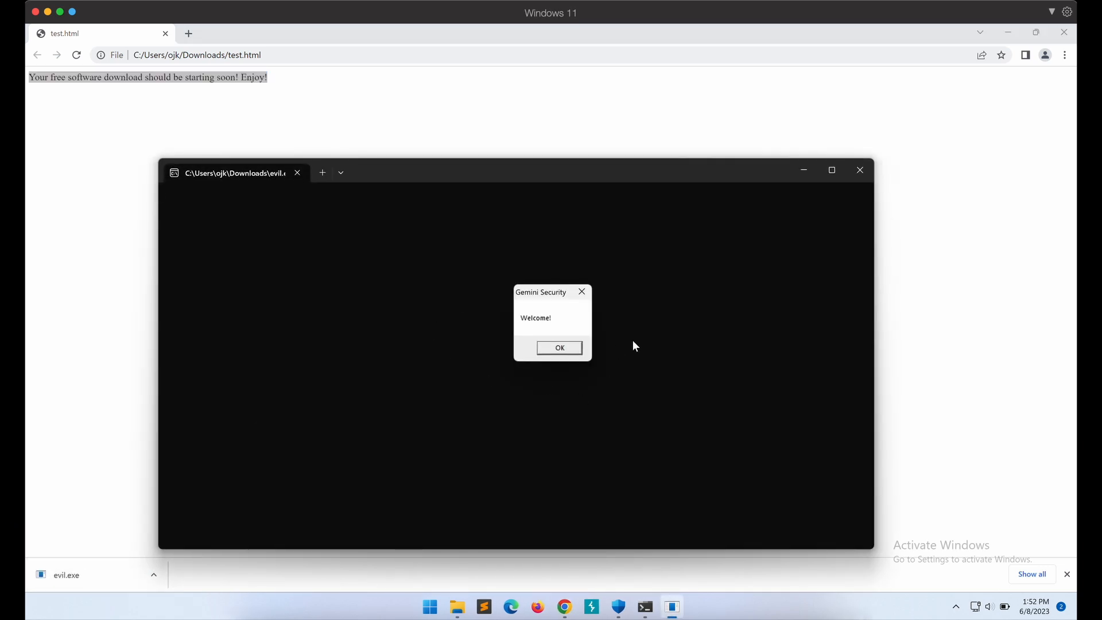
click(559, 347)
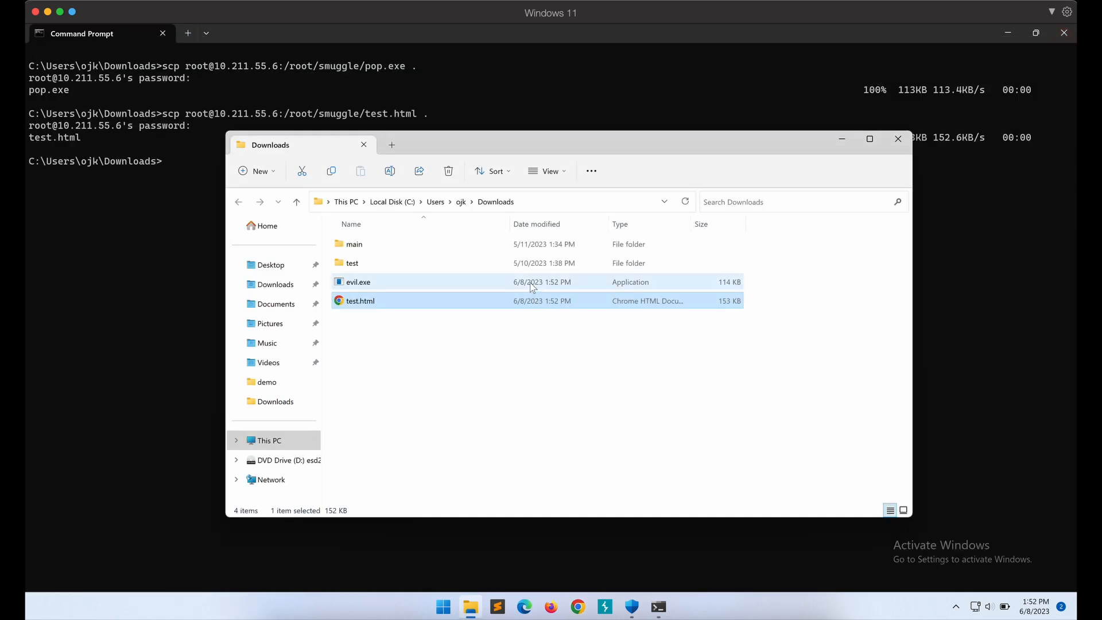
right_click(361, 300)
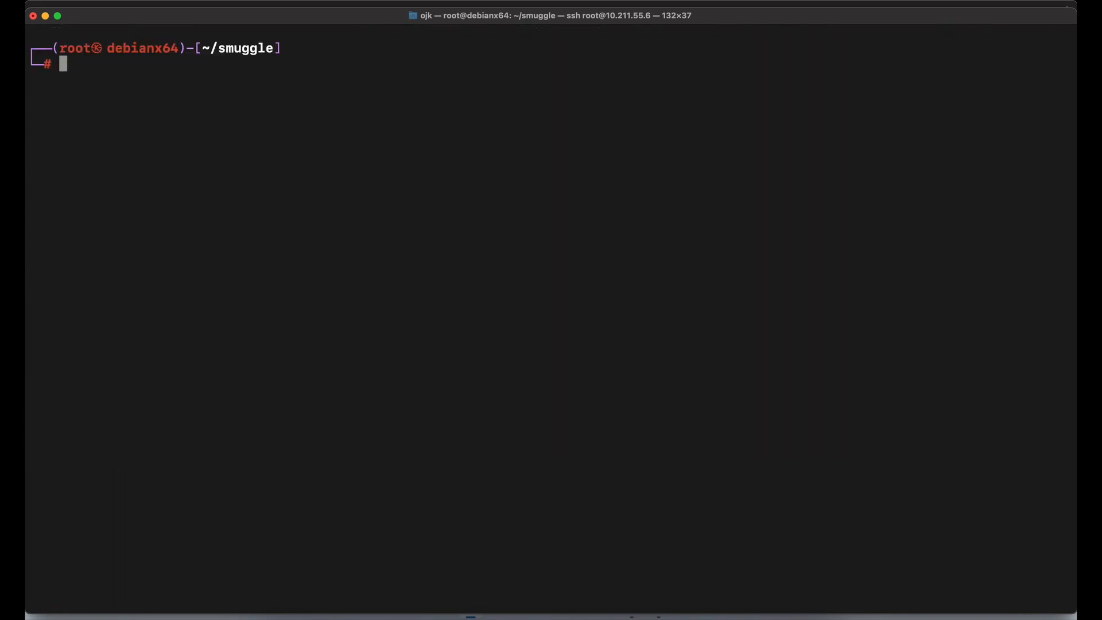
- Write the 'free money click on pop.exe' readme.txt and zip it with pop.exe into package.zip
text(echo "free money click on pop.exe" > readme.txt)
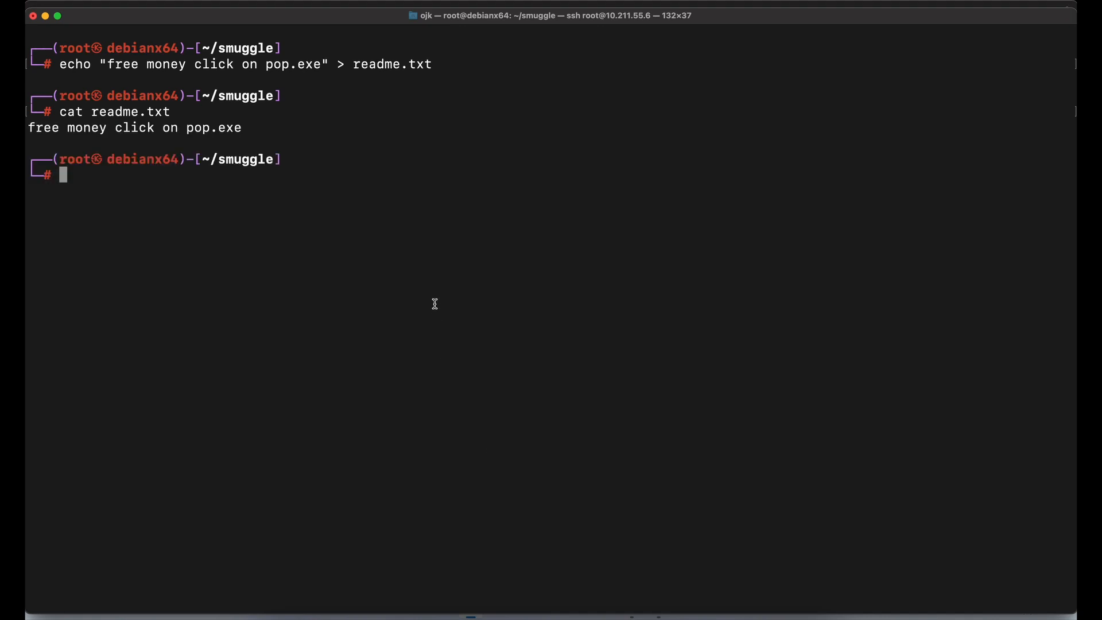
text(zip)
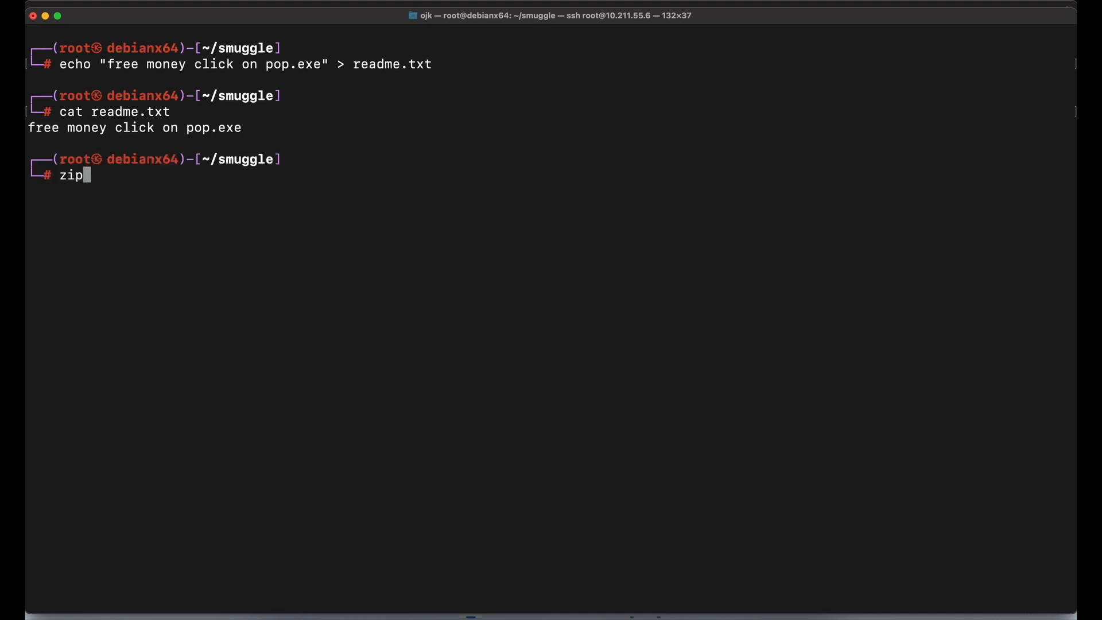
text(readme.txt)
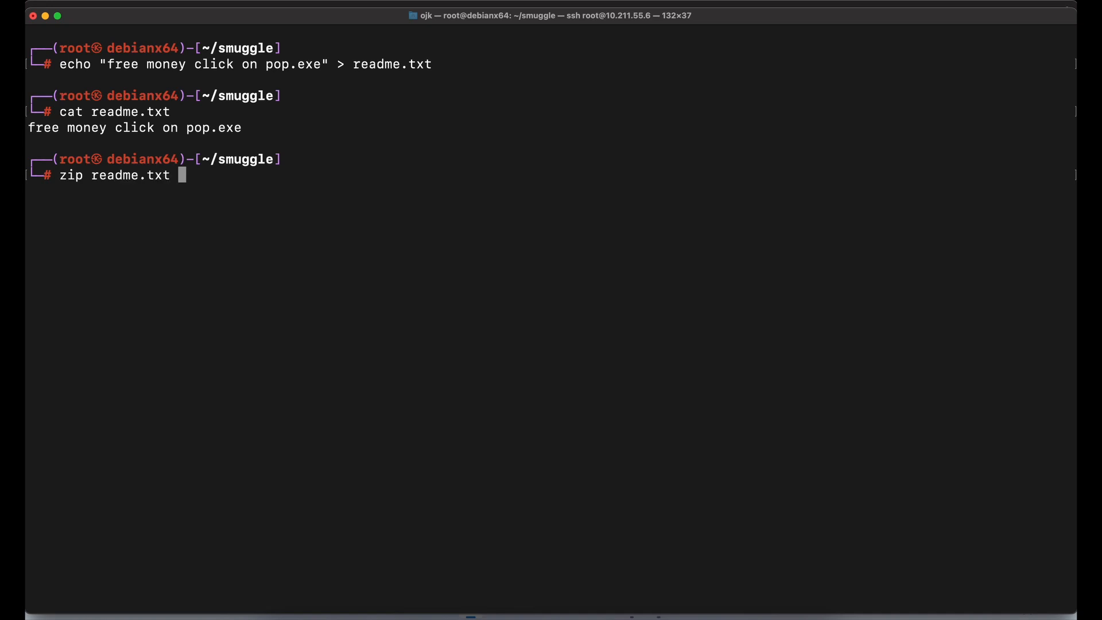
key(Backspace)
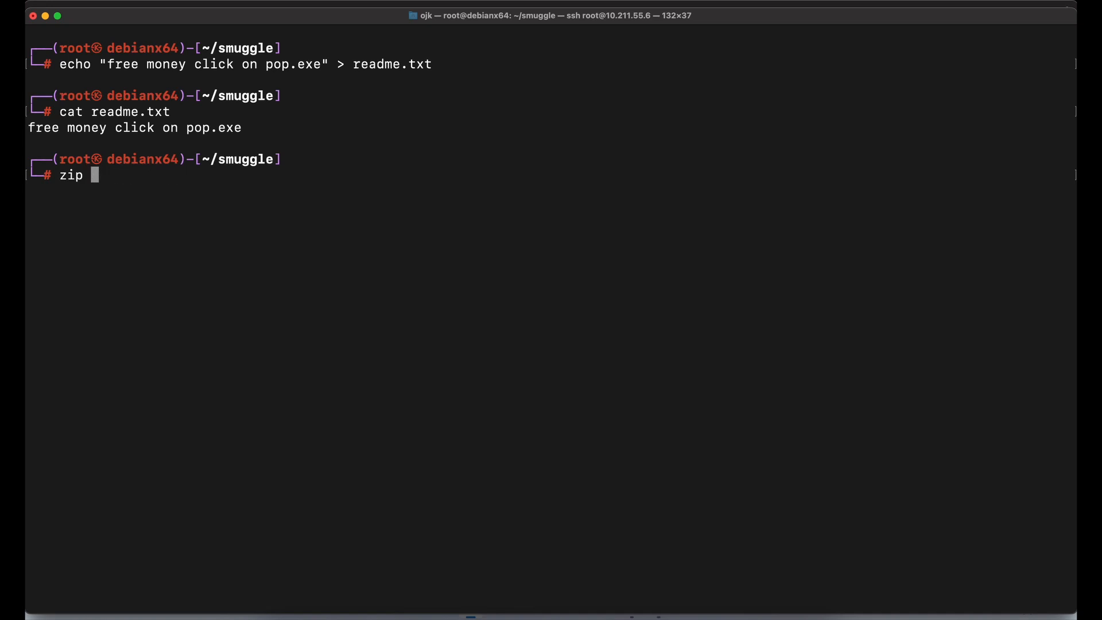
text(package.zip re)
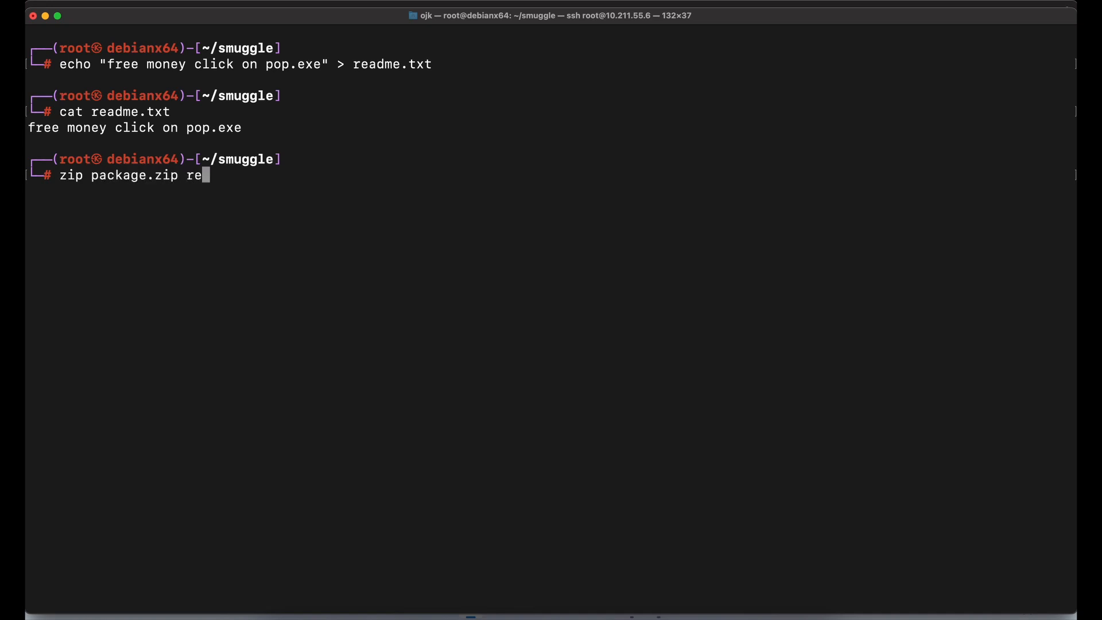
text(adme.txt pop.exe)
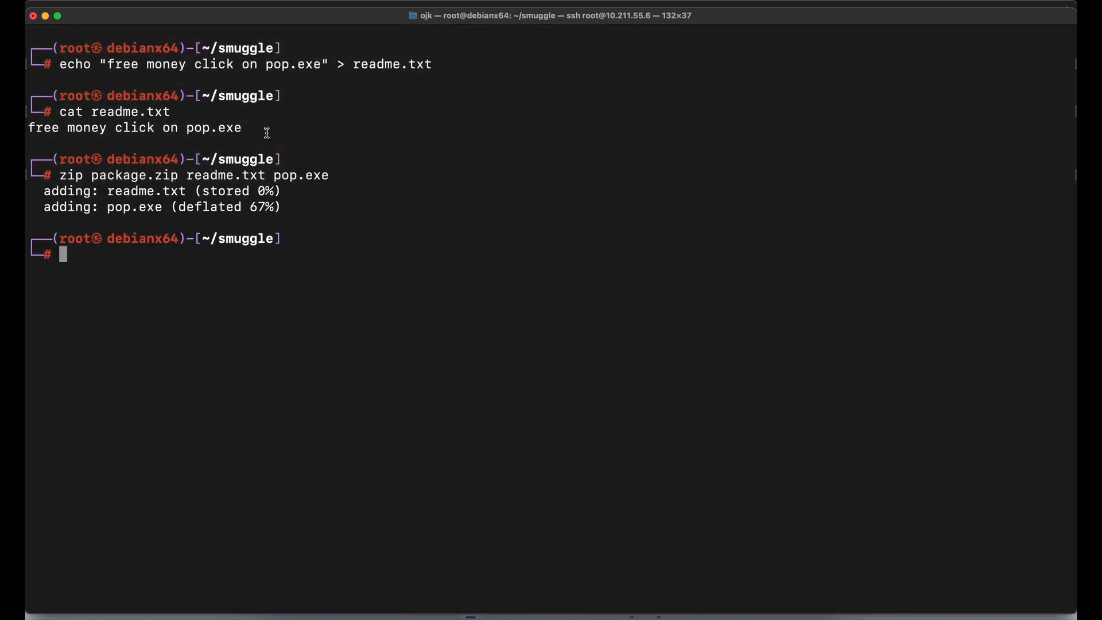
- Encode package.zip as a single line with base64 -w0
double_click(133, 174)
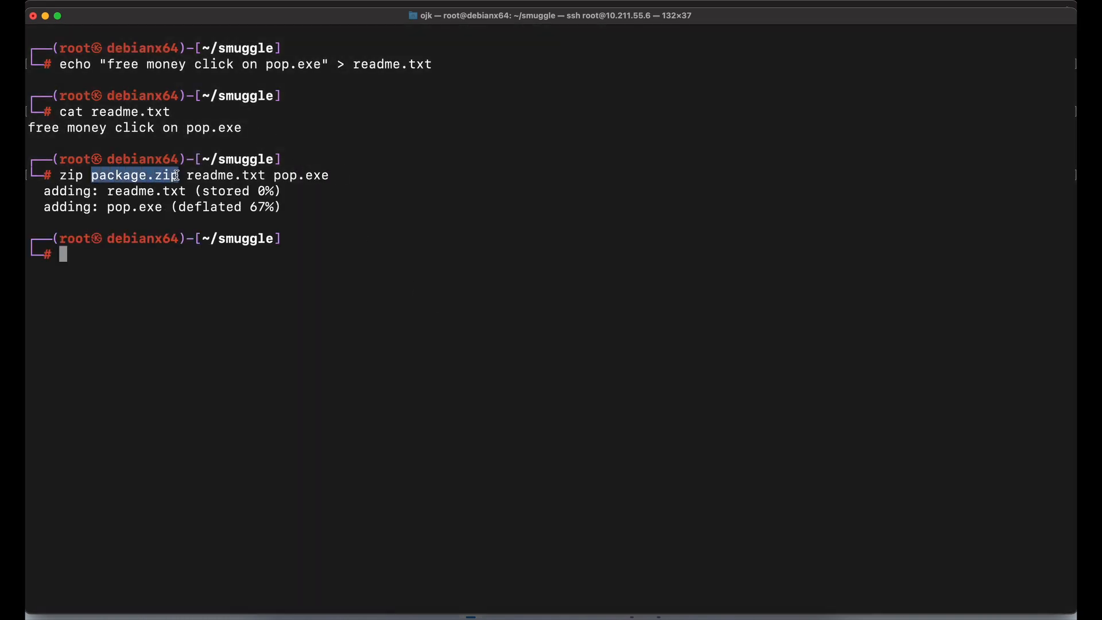
text(base64)
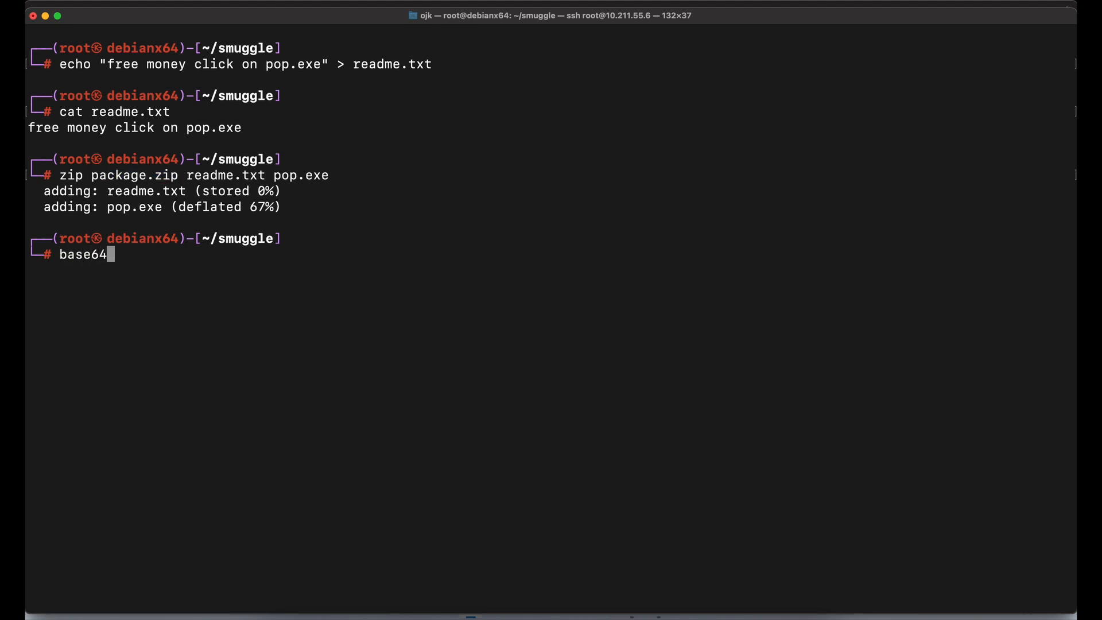
text(-w0 package.zip)
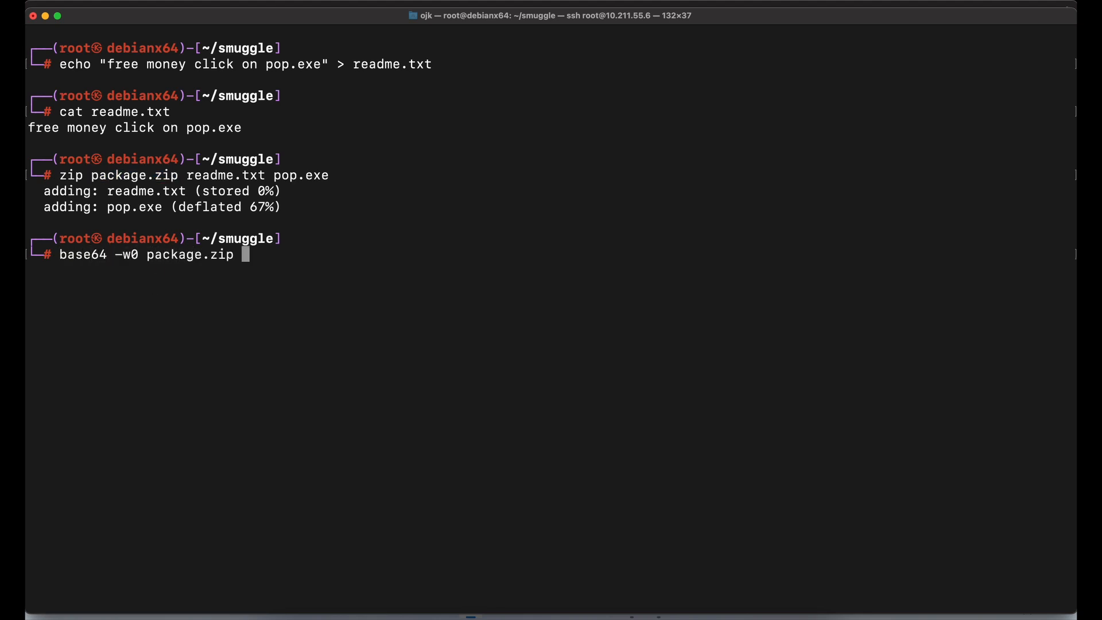
key(Return)
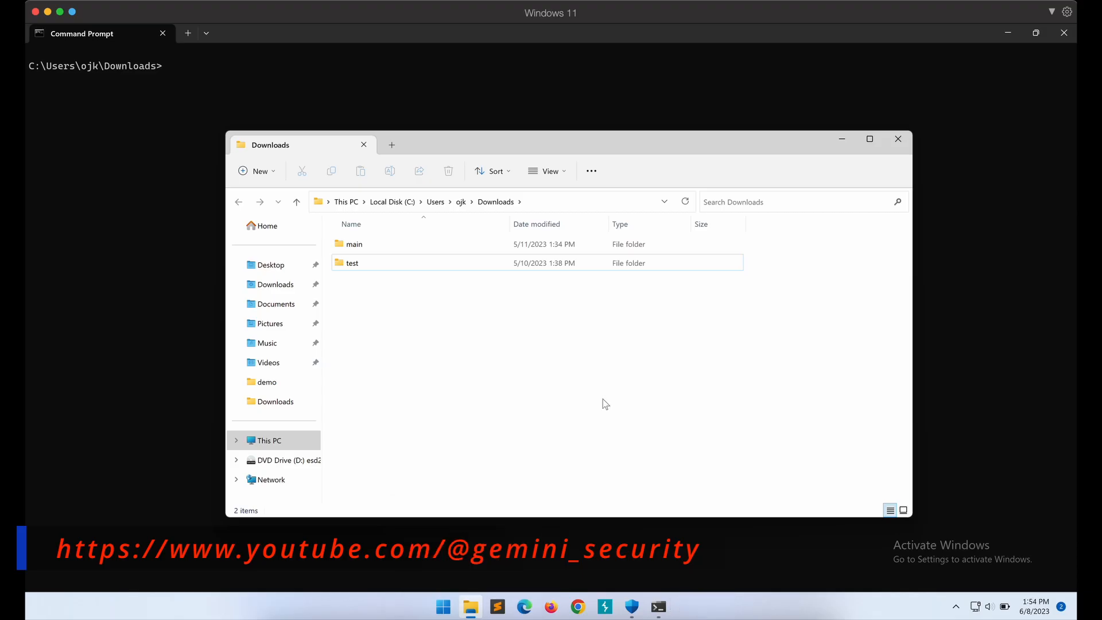
- scp the updated test.html to Windows, open it so package.zip downloads, and show it in Downloads
text(scp root@10.211.55.6:/root/smuggle/test.html .)
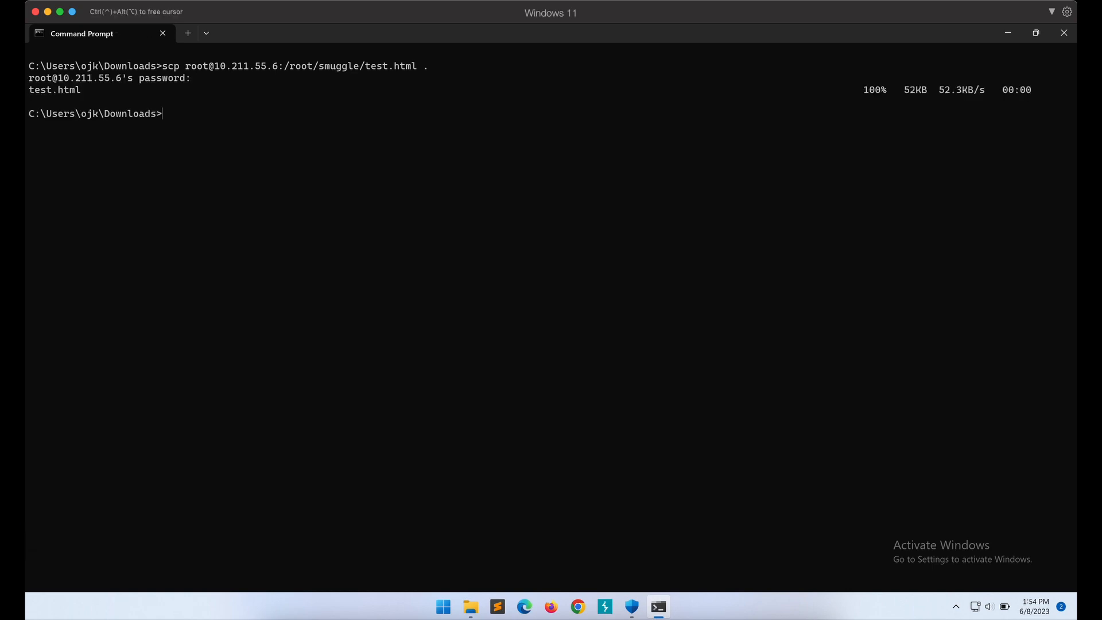
click(469, 606)
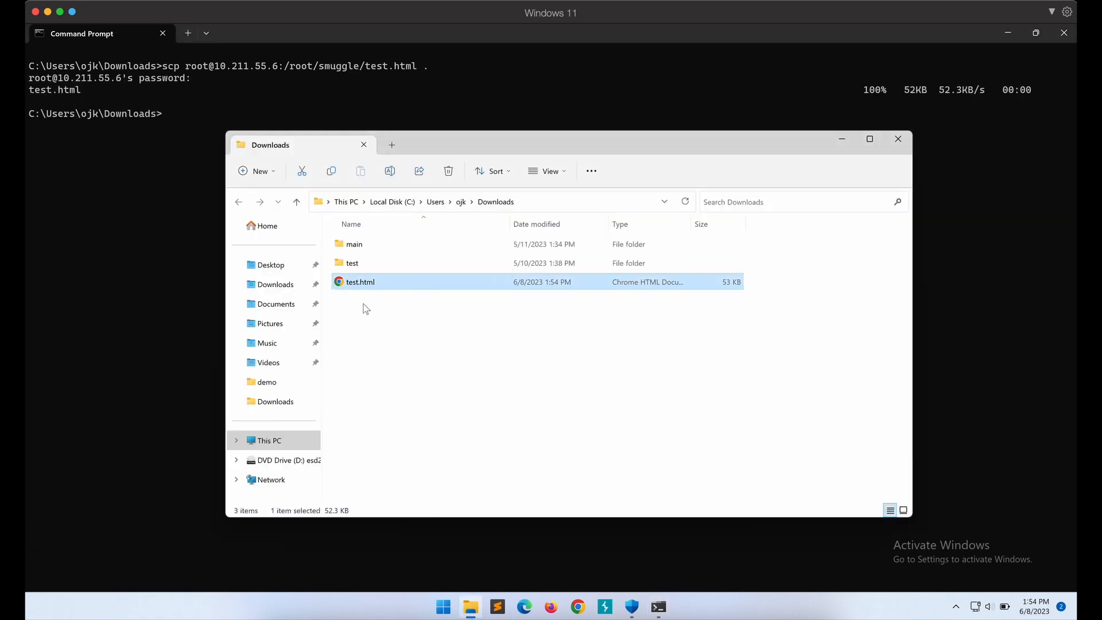
double_click(360, 282)
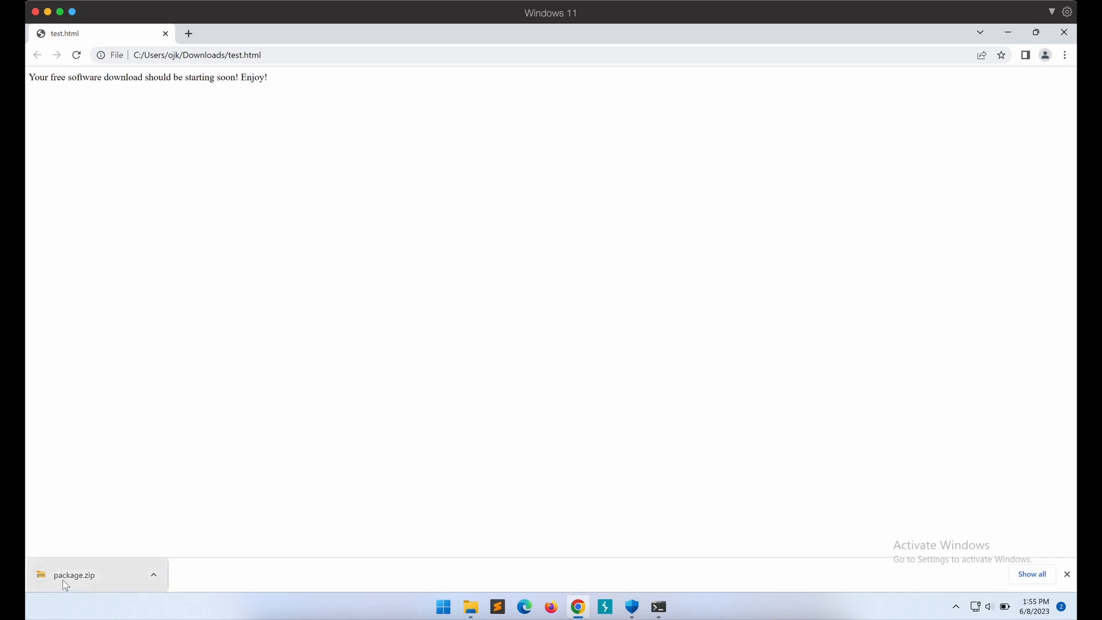
click(153, 575)
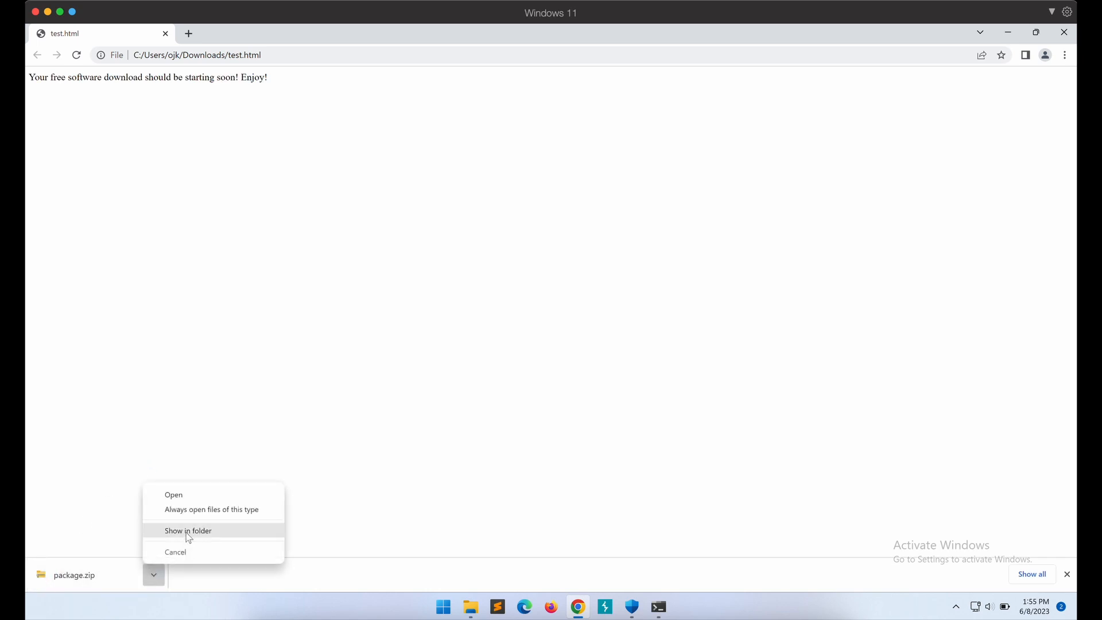
click(187, 530)
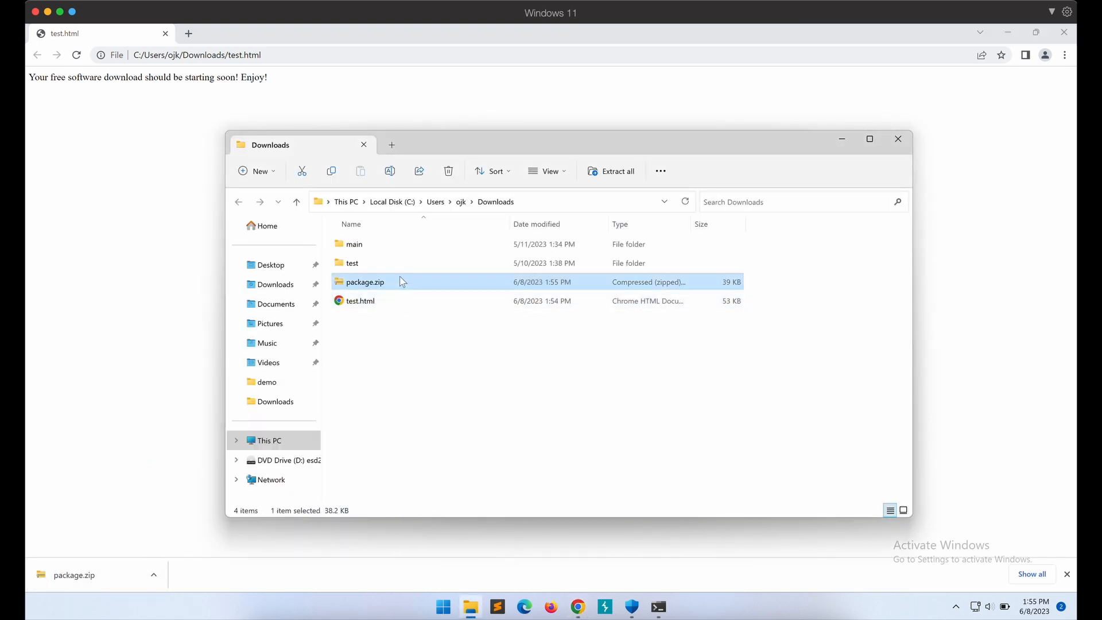
- Extract package.zip, read the readme.txt lure, then run pop.exe from the extracted folder
right_click(365, 282)
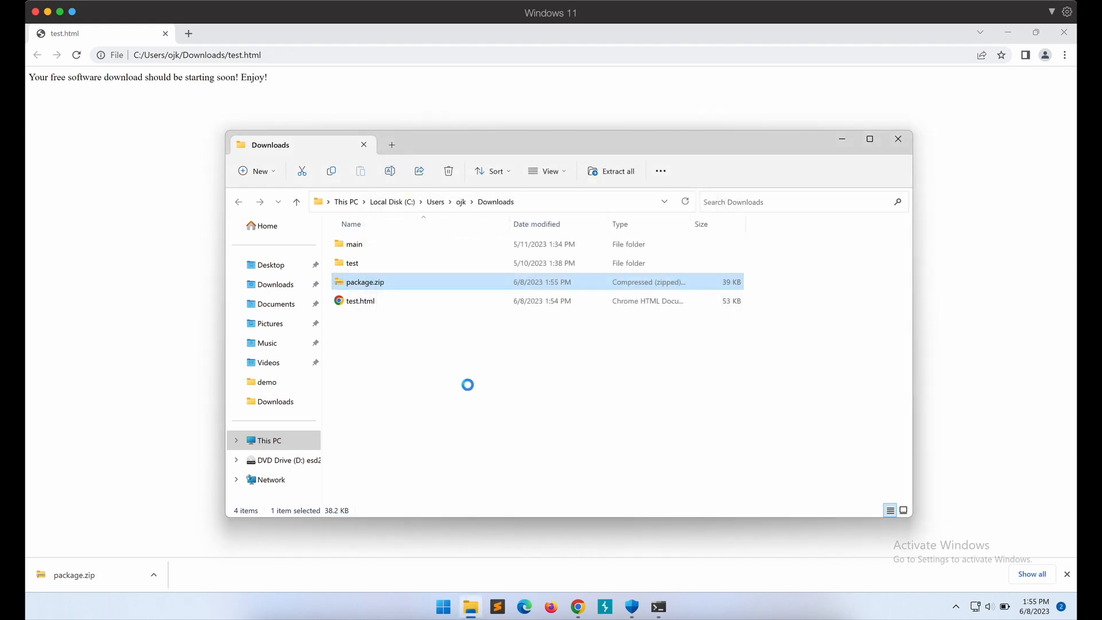
double_click(365, 282)
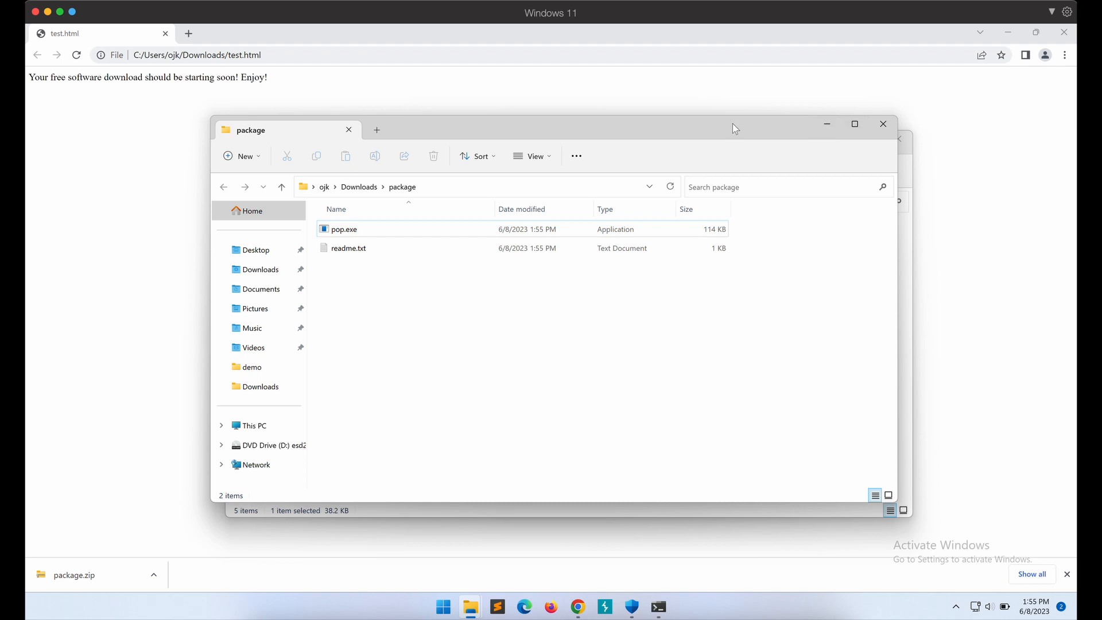
double_click(349, 248)
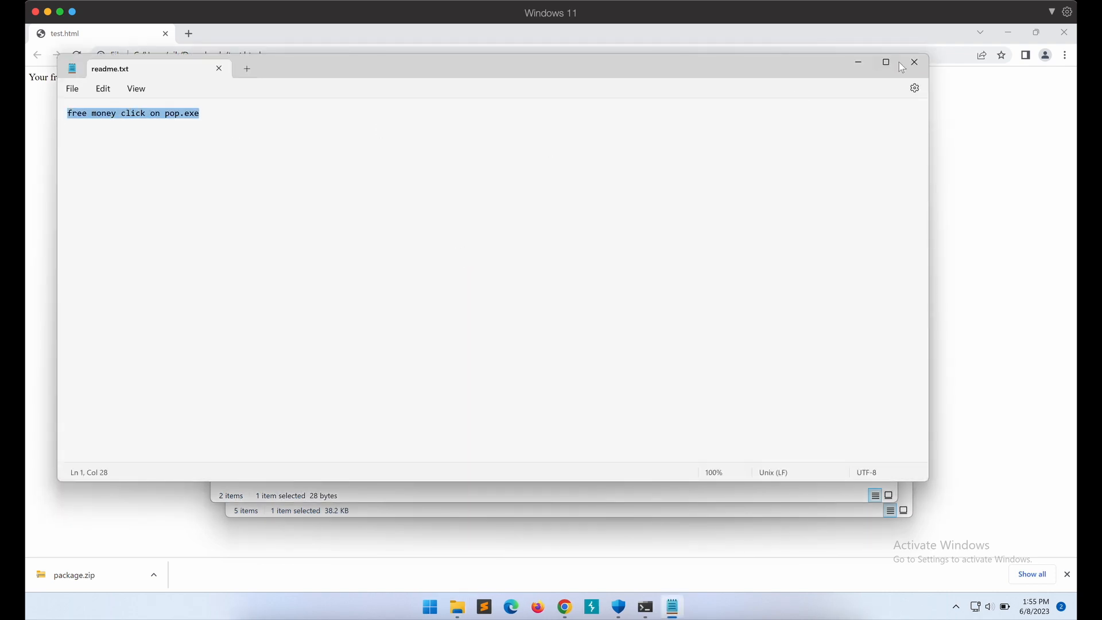
click(914, 62)
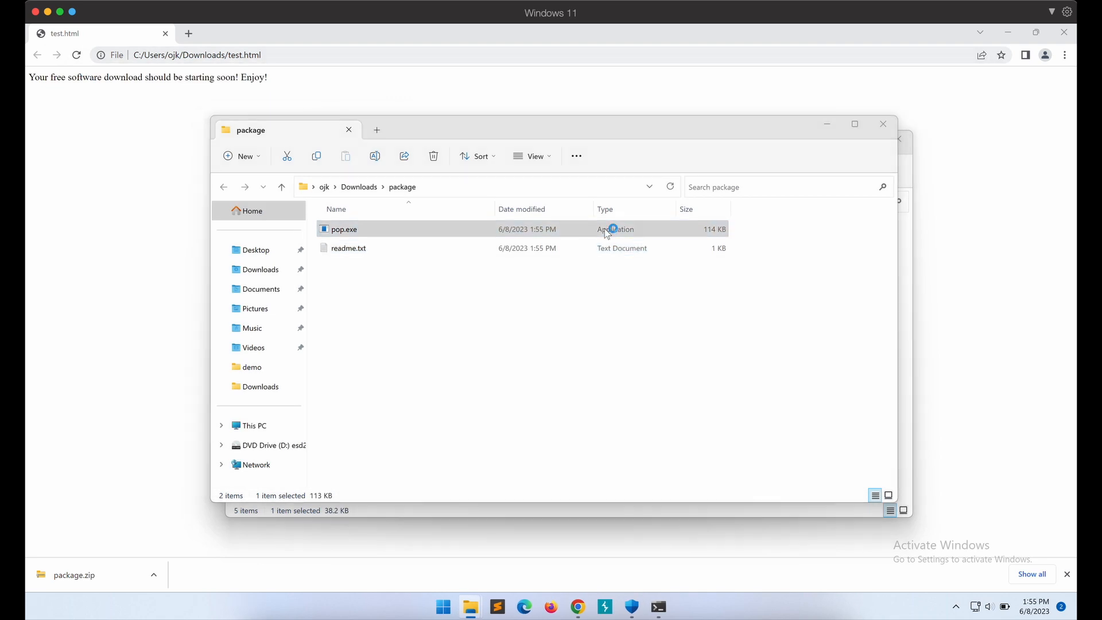
double_click(343, 228)
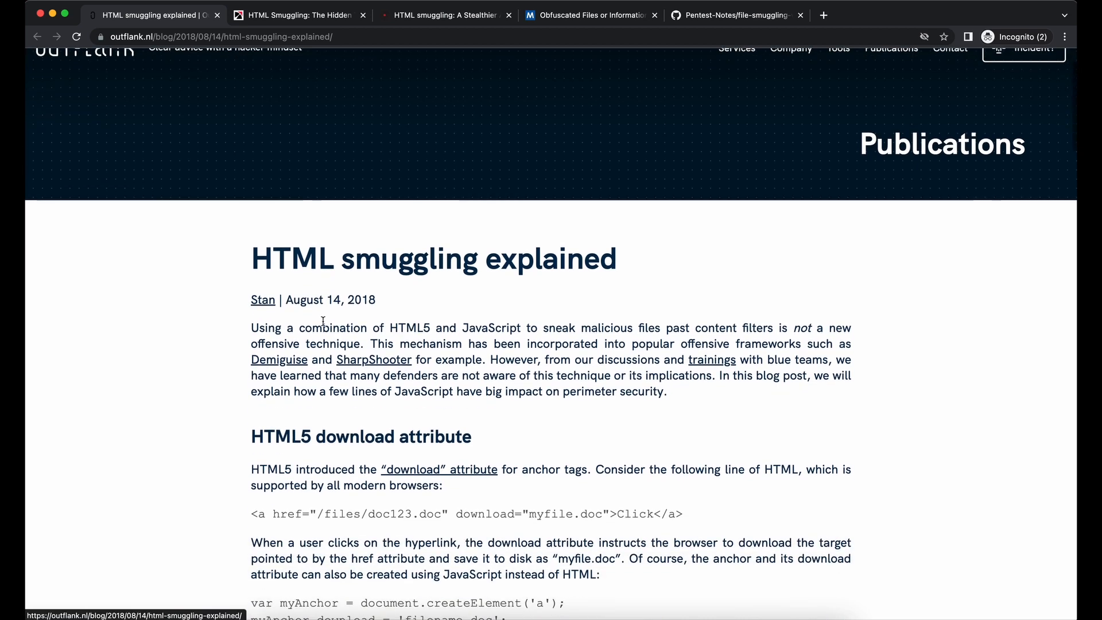
scroll(down, 3)
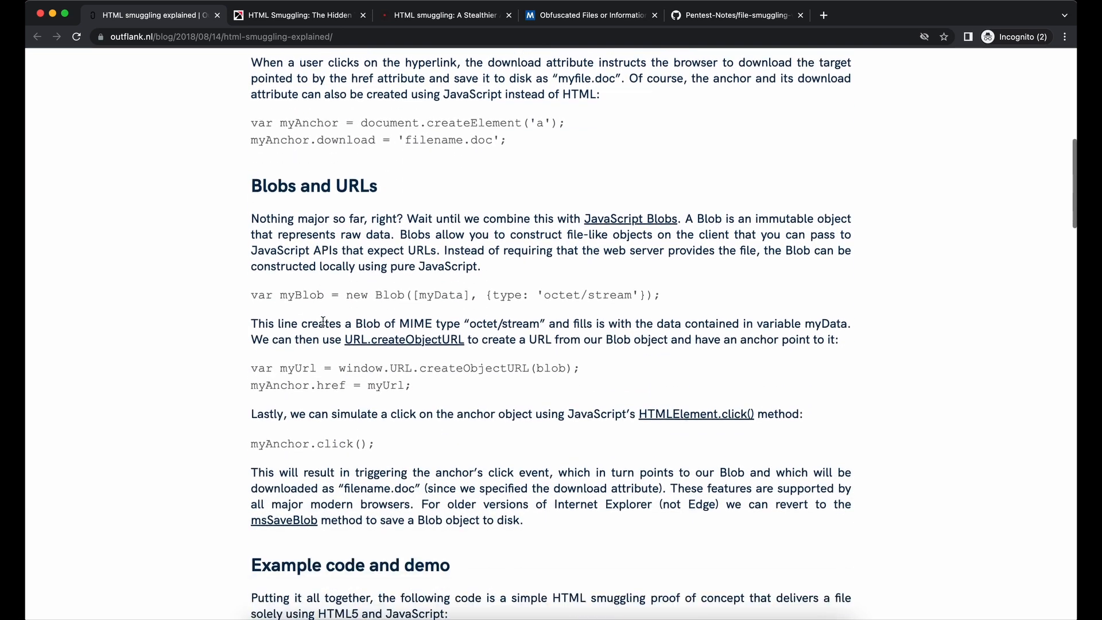
scroll(down, 3)
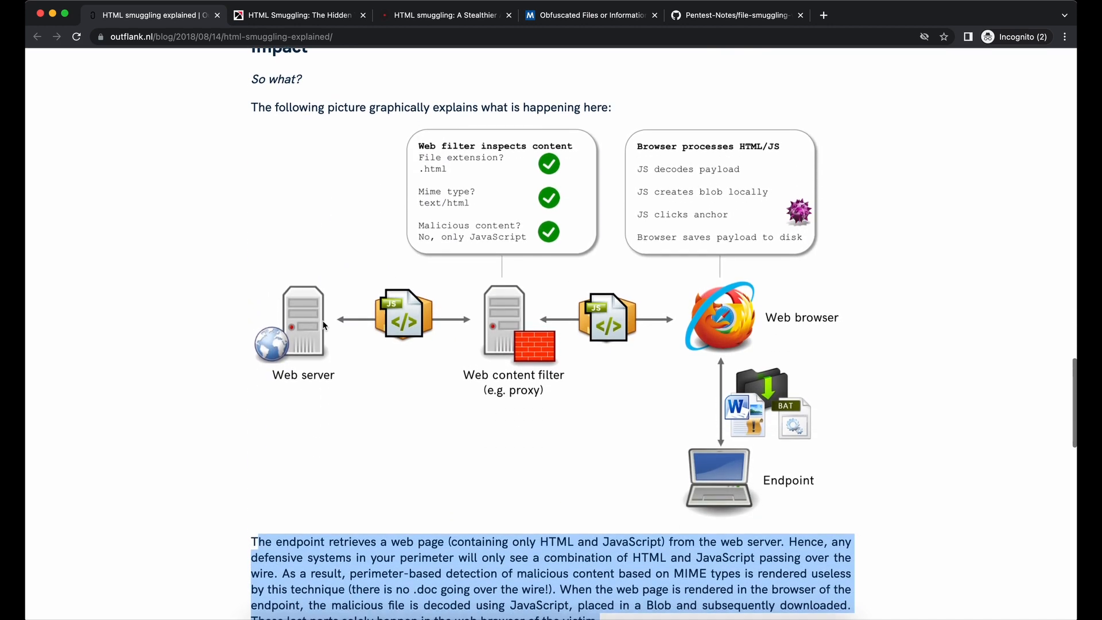
scroll(down, 3)
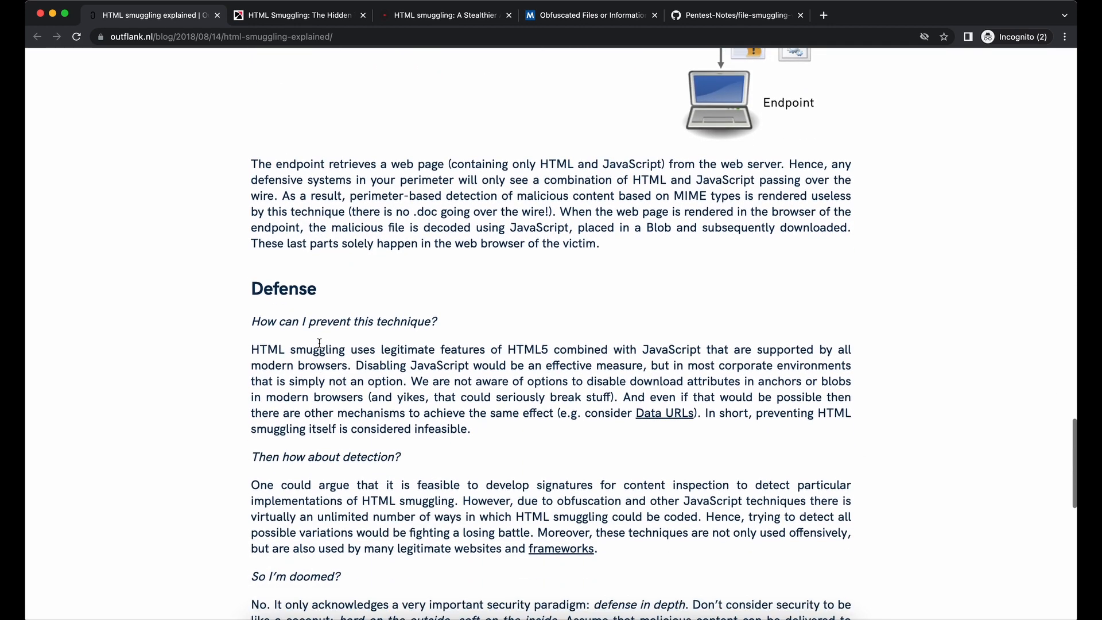